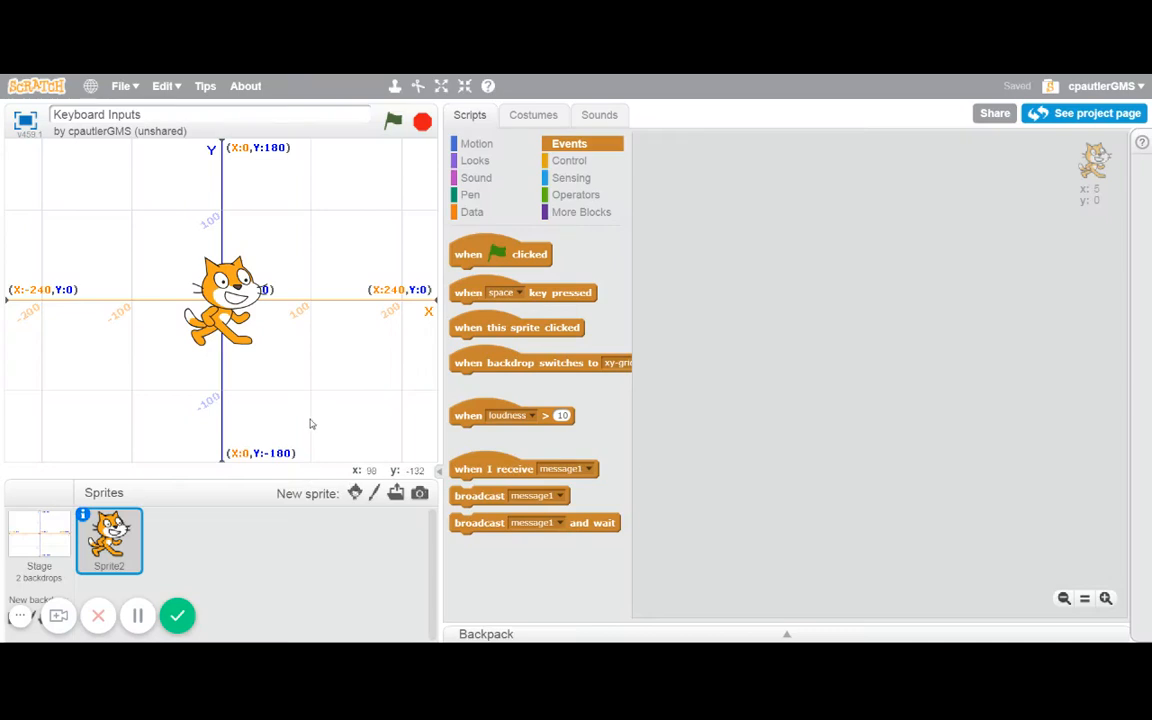
{"action": "mouse_move", "coordinate": [144, 348]}
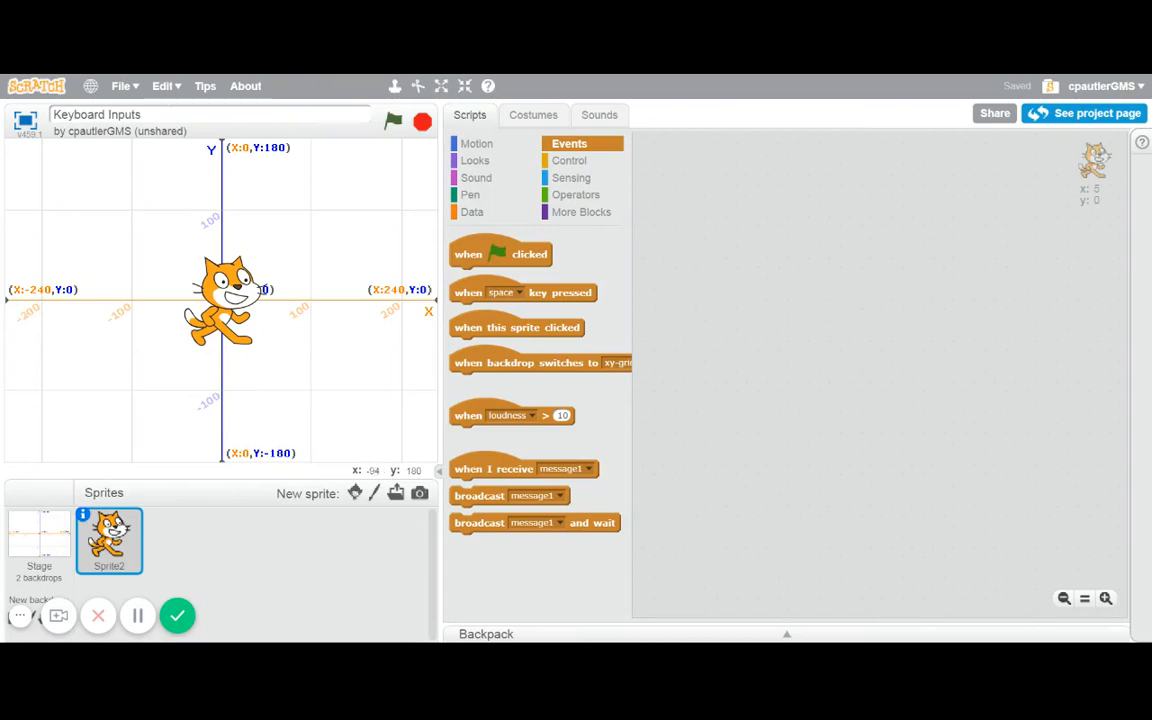
{"action": "mouse_move", "coordinate": [288, 232]}
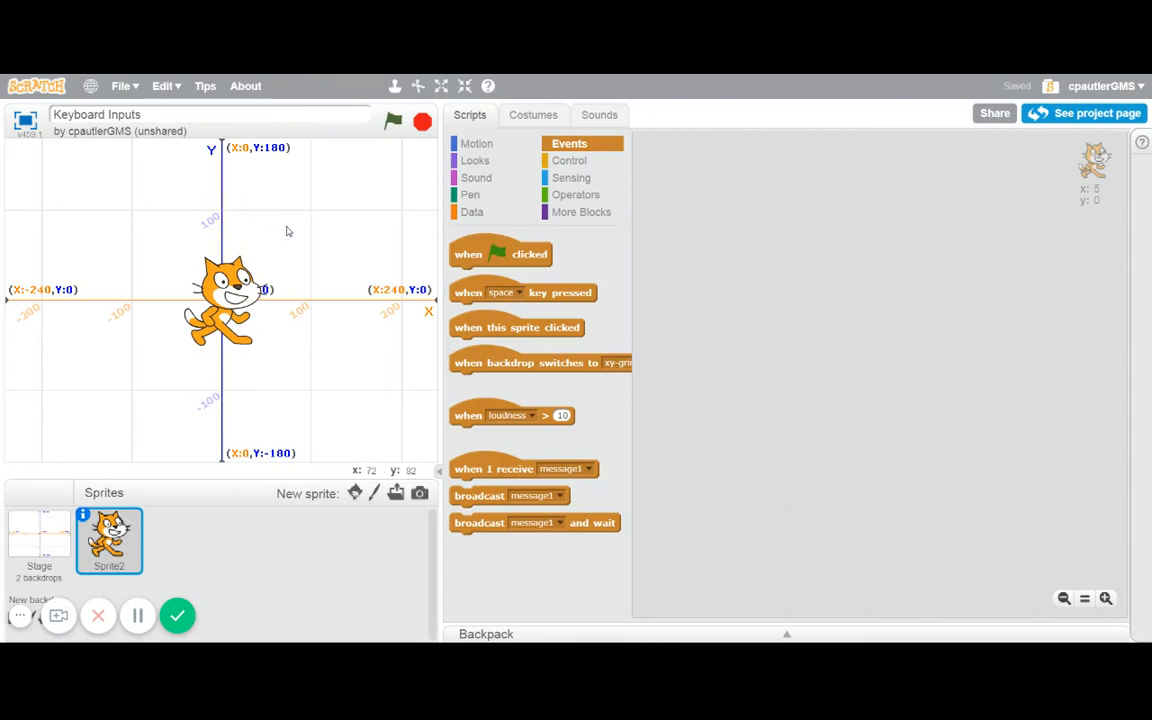
{"action": "mouse_move", "coordinate": [304, 244]}
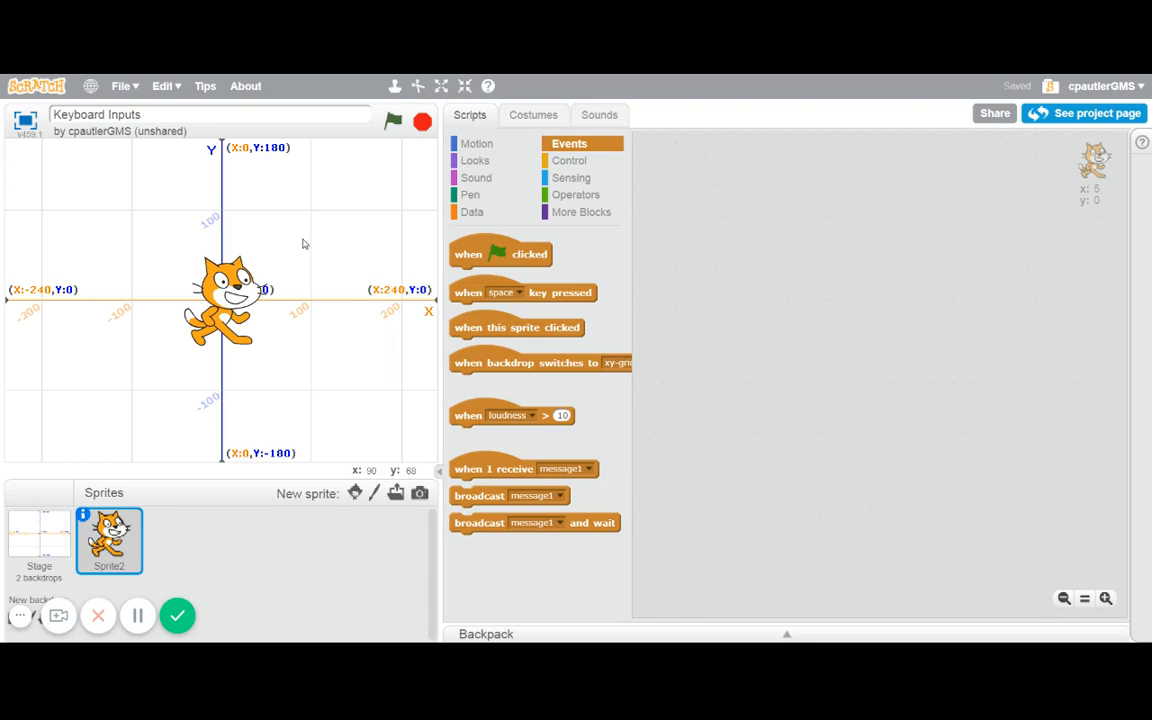
{"action": "mouse_move", "coordinate": [424, 260]}
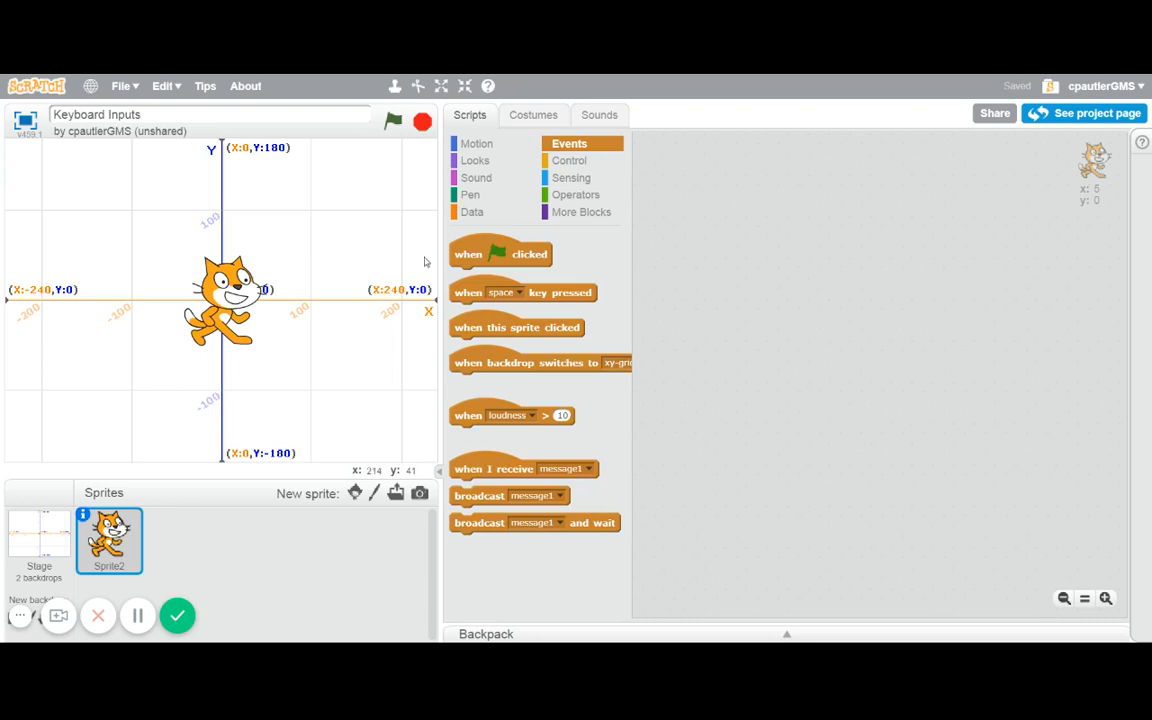
{"action": "mouse_move", "coordinate": [468, 298]}
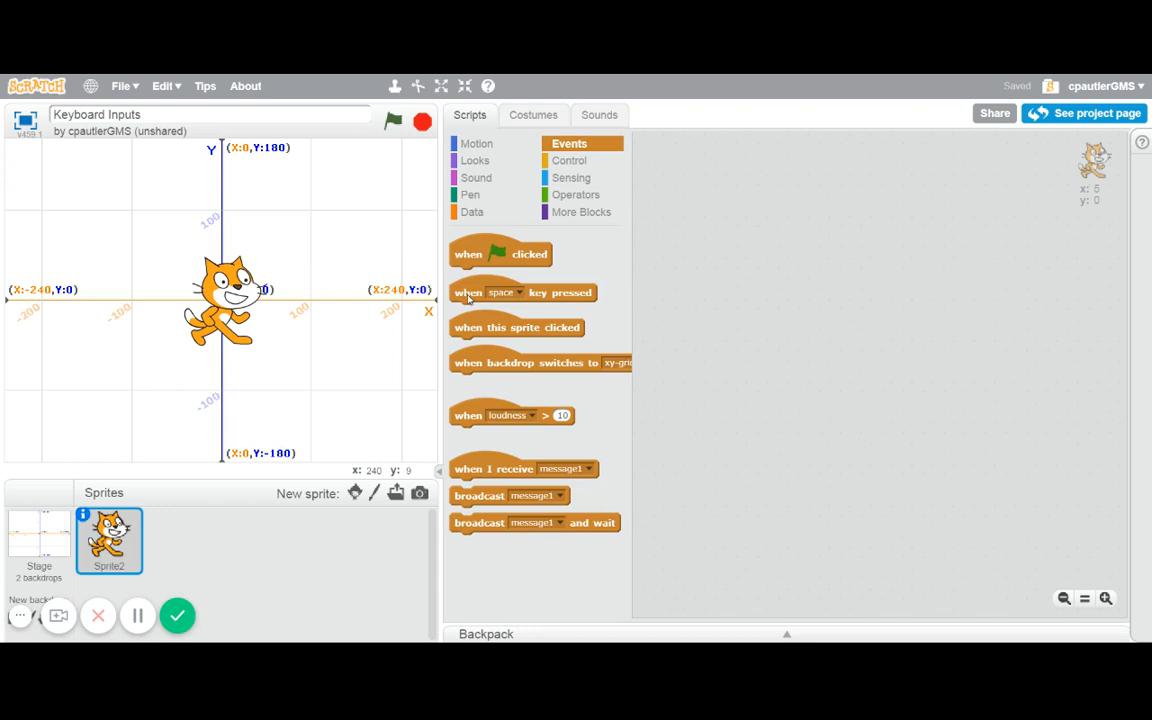
Step: Add two more 'when space key pressed' hat blocks to the cat's scripts
{"action": "left_click_drag", "start_coordinate": [524, 292], "coordinate": [730, 162]}
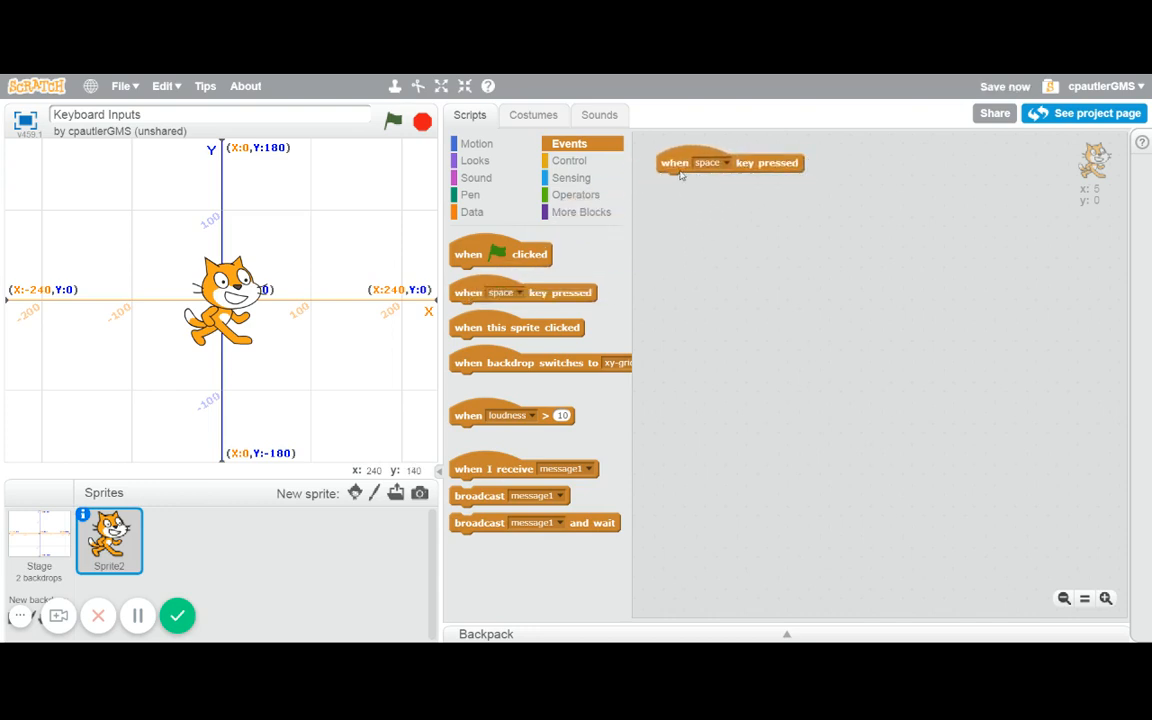
{"action": "mouse_move", "coordinate": [476, 288]}
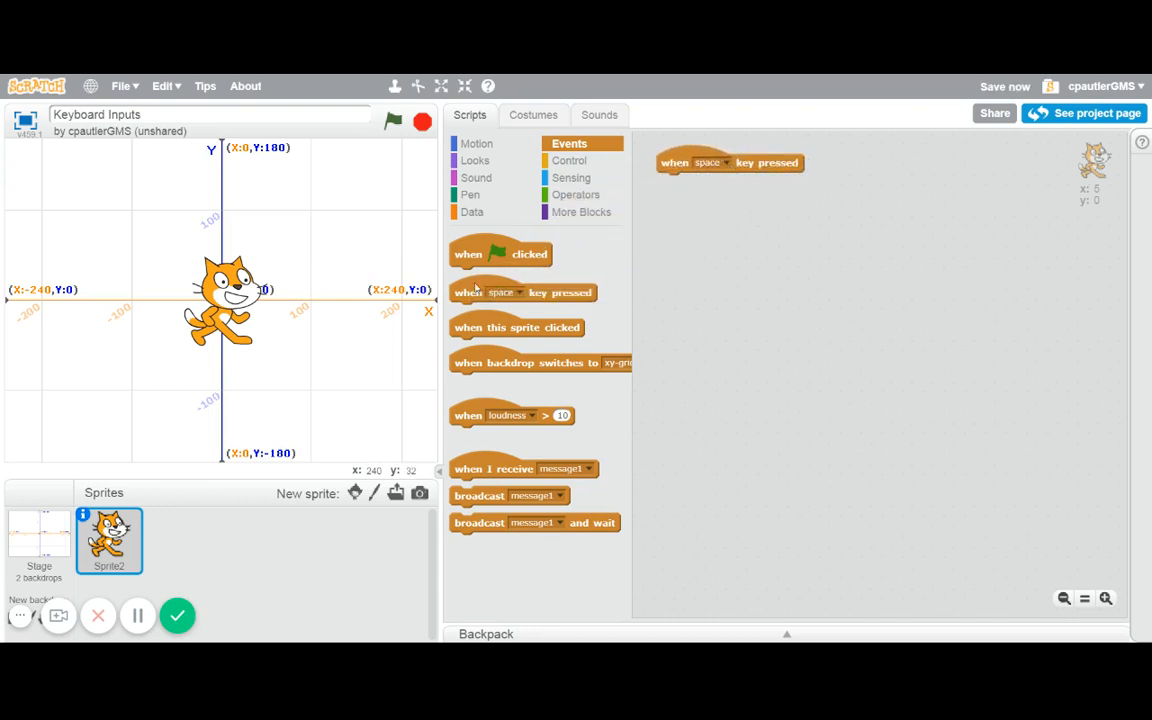
{"action": "left_click_drag", "start_coordinate": [524, 292], "coordinate": [940, 164]}
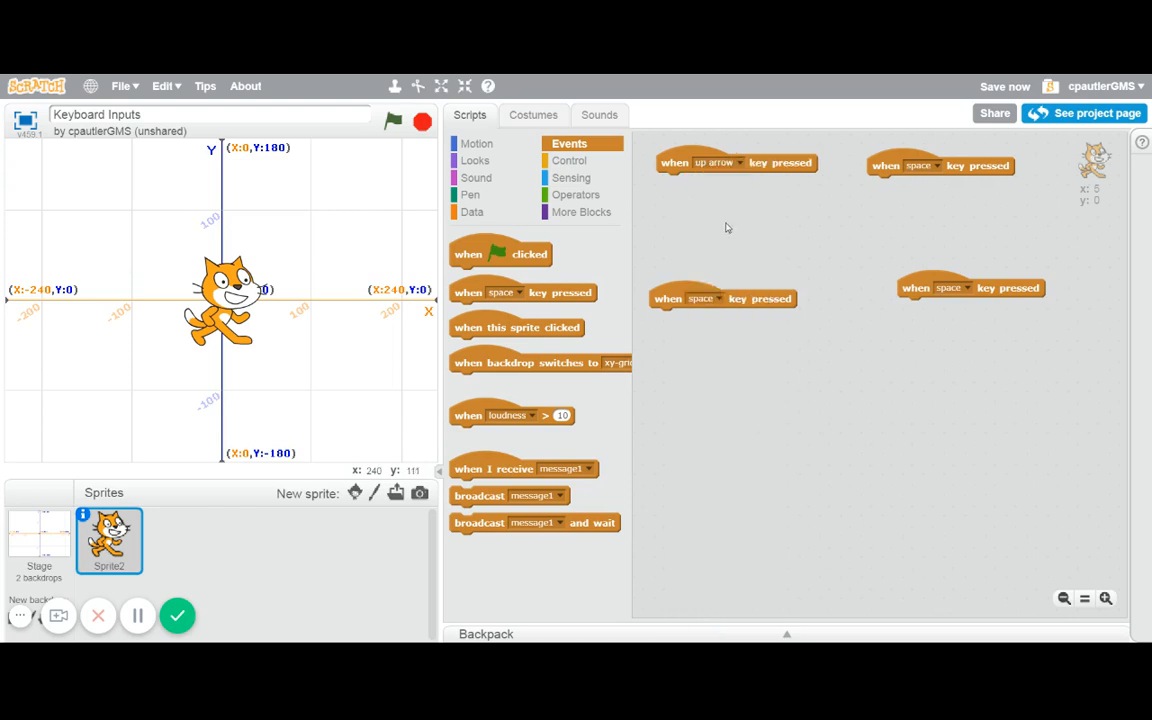
Step: Set the remaining two hat blocks to respond to the down arrow and right arrow keys
{"action": "left_click", "coordinate": [716, 298]}
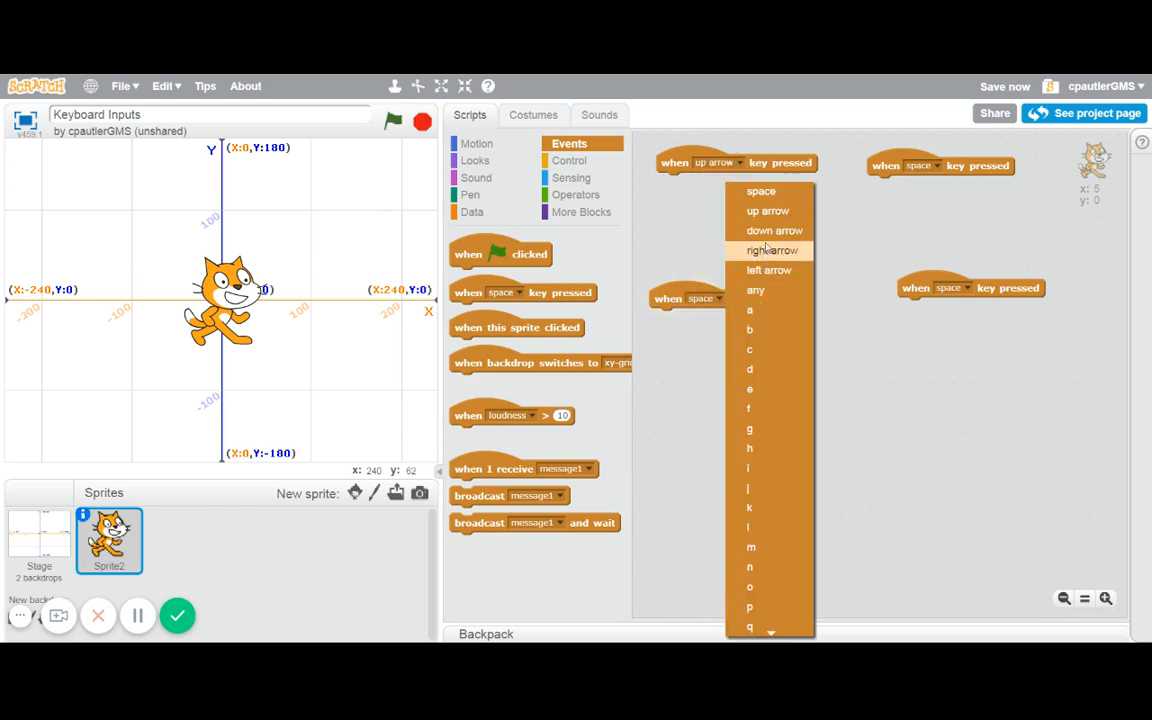
{"action": "left_click", "coordinate": [776, 230]}
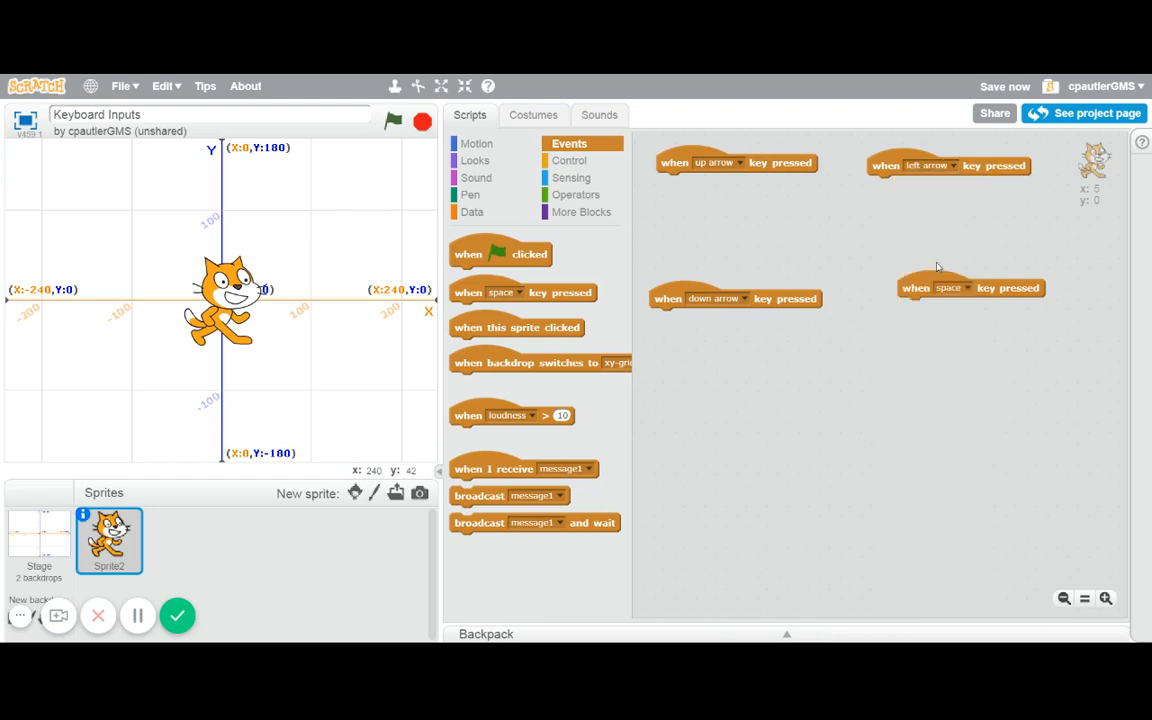
{"action": "left_click", "coordinate": [948, 288]}
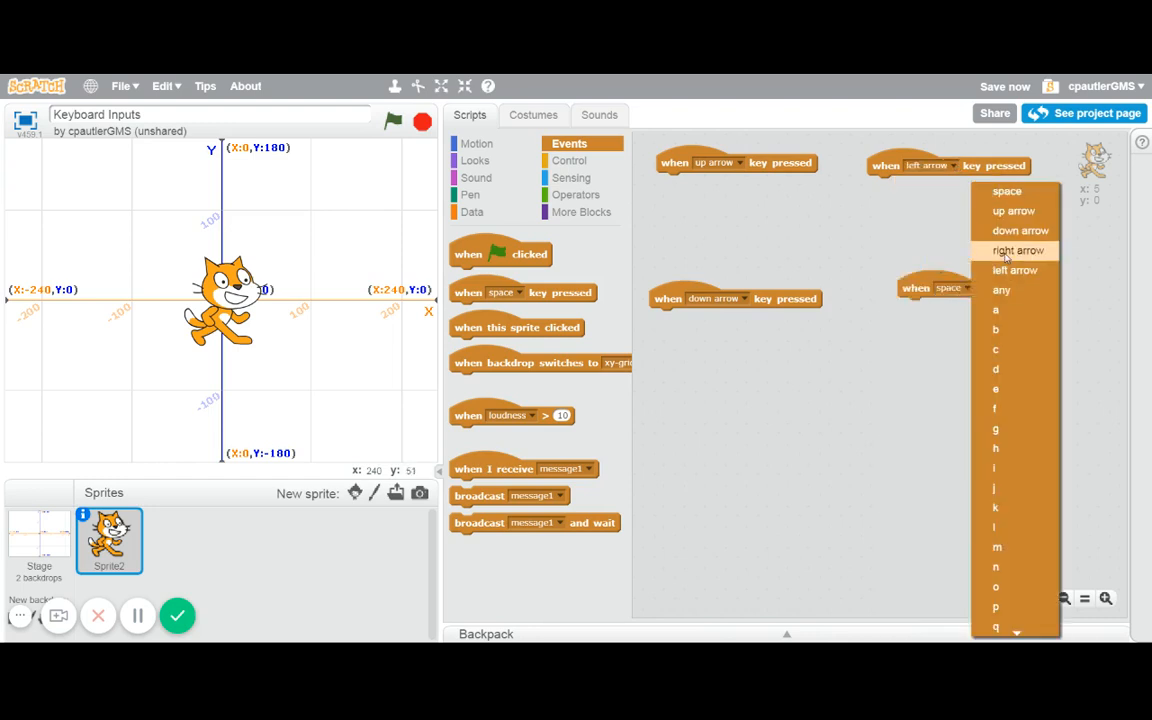
{"action": "left_click", "coordinate": [1016, 250]}
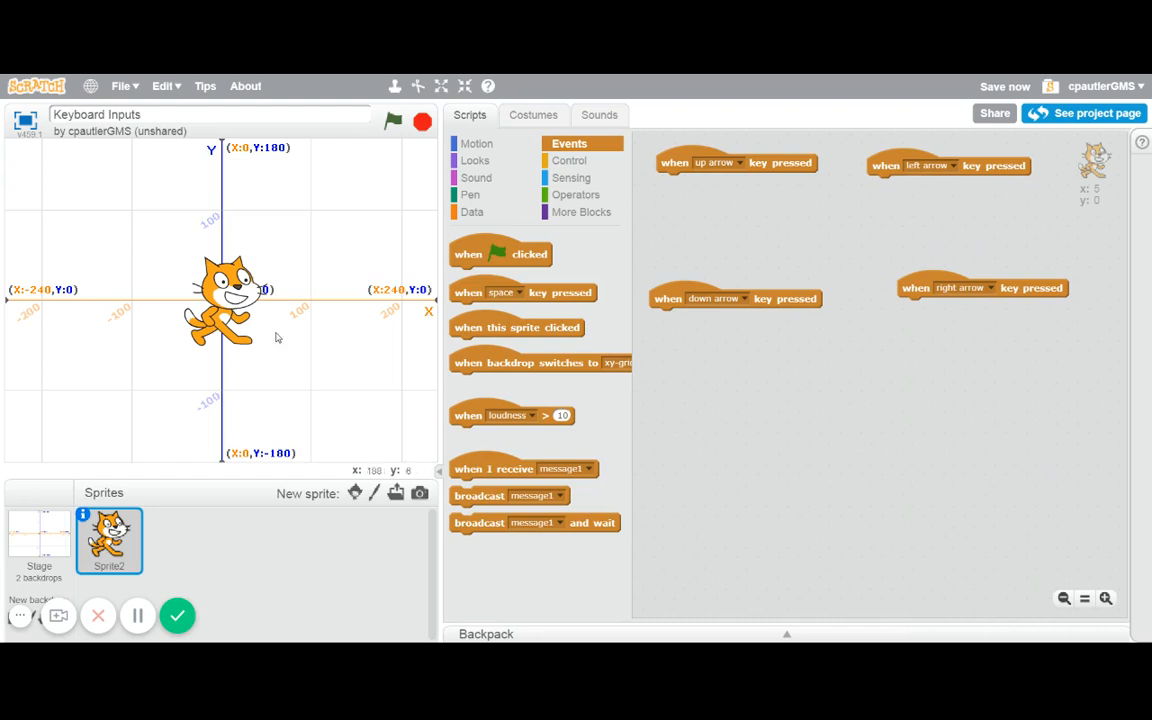
{"action": "mouse_move", "coordinate": [140, 312]}
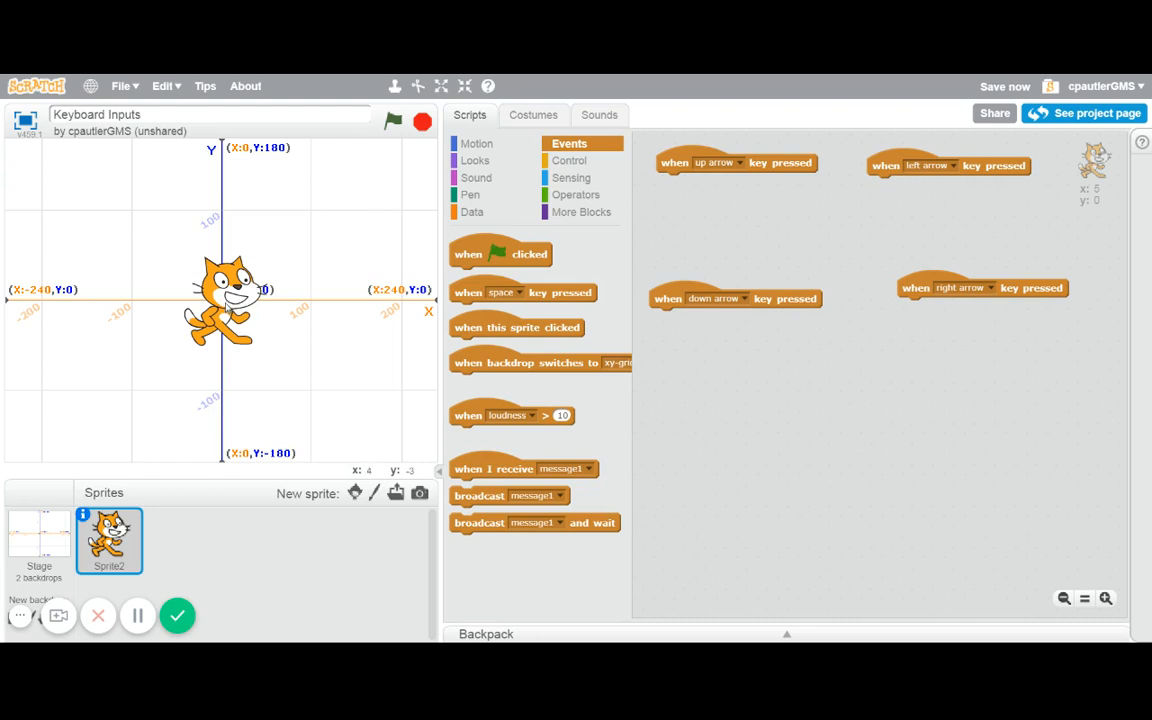
{"action": "mouse_move", "coordinate": [222, 168]}
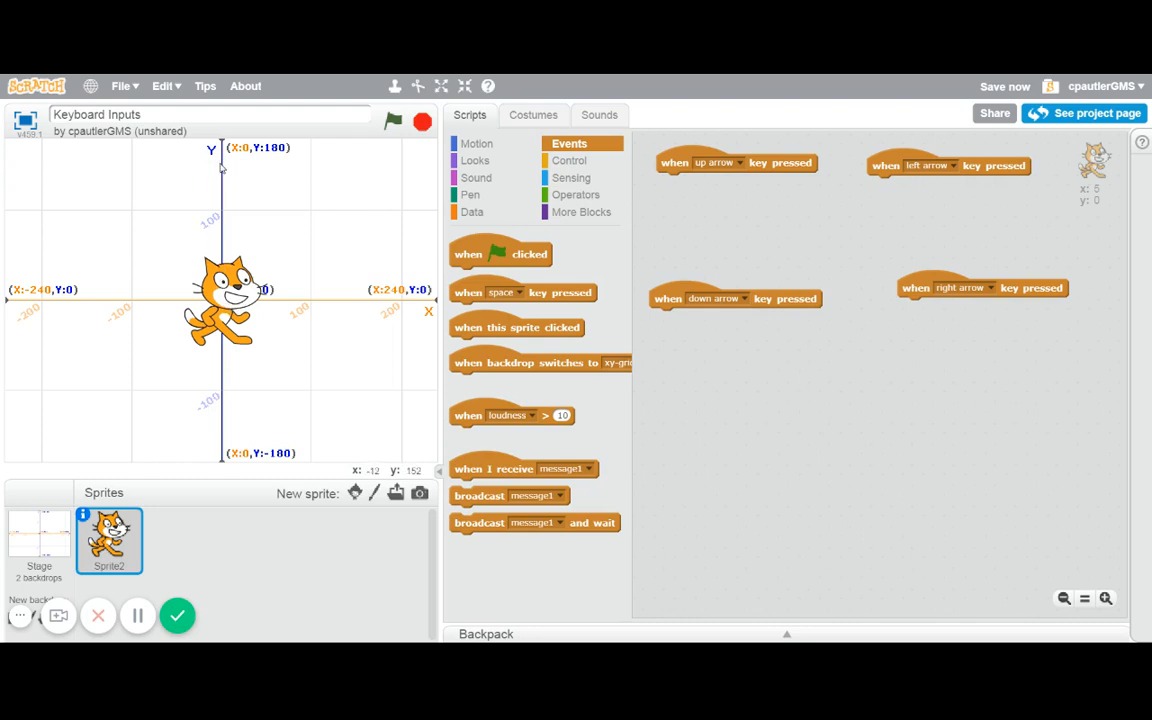
{"action": "mouse_move", "coordinate": [260, 156]}
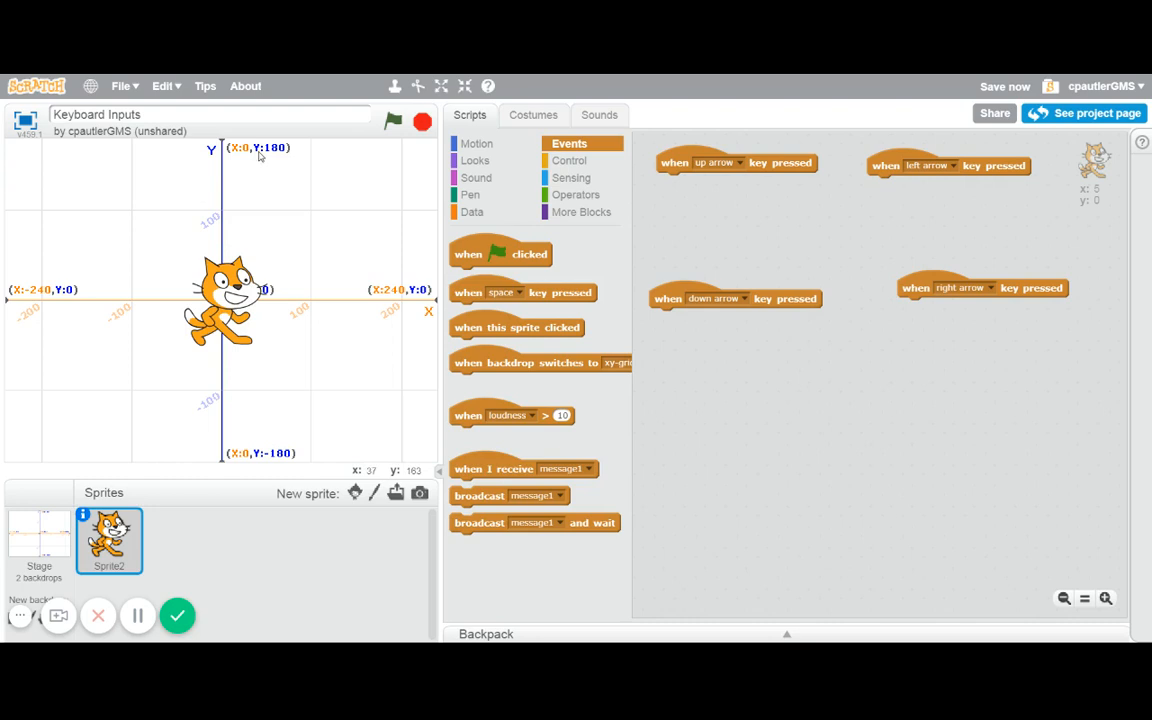
{"action": "mouse_move", "coordinate": [224, 196]}
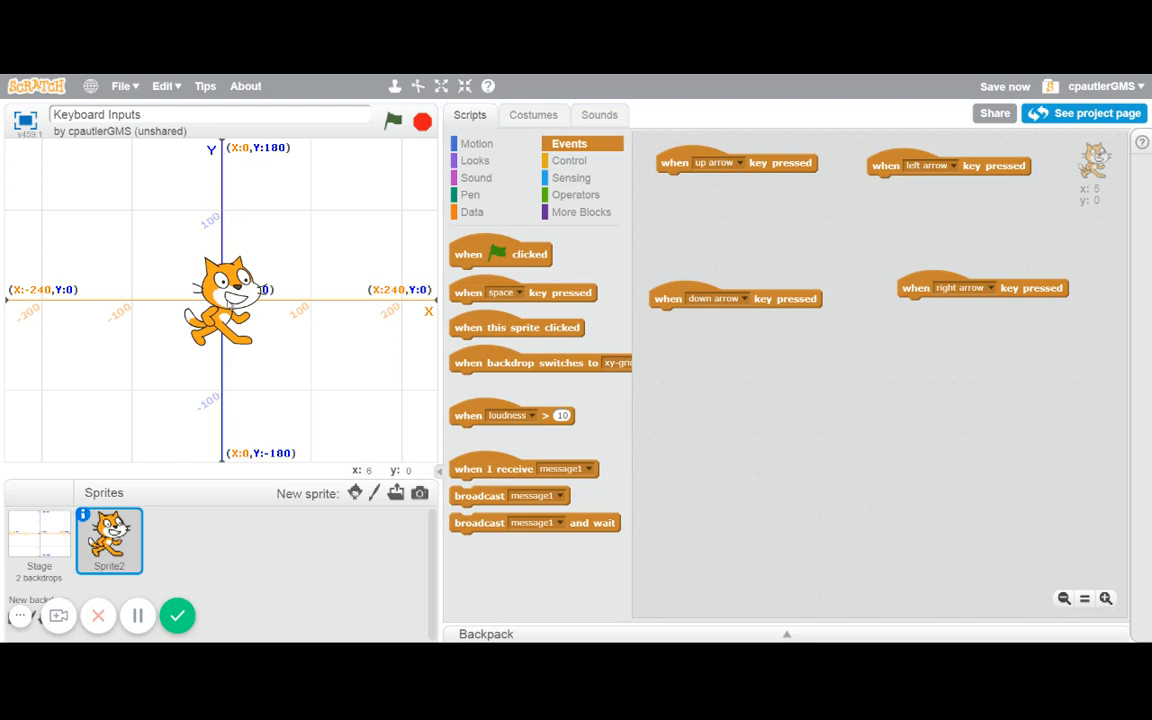
{"action": "mouse_move", "coordinate": [224, 418]}
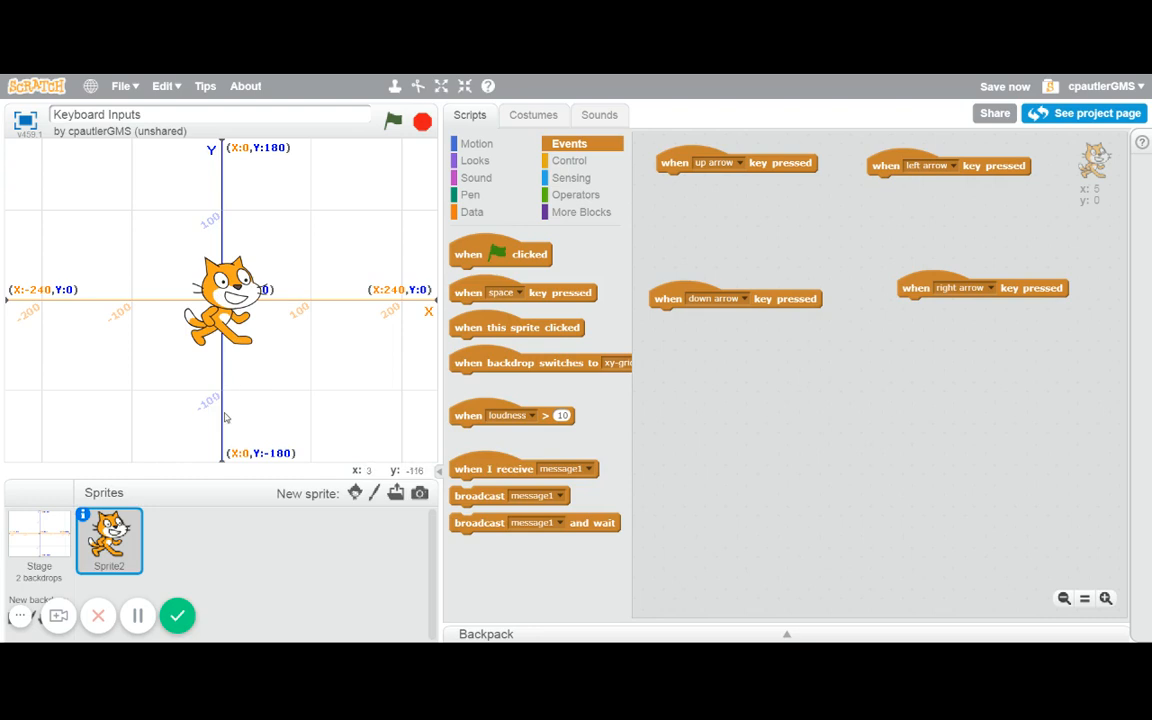
{"action": "mouse_move", "coordinate": [228, 464]}
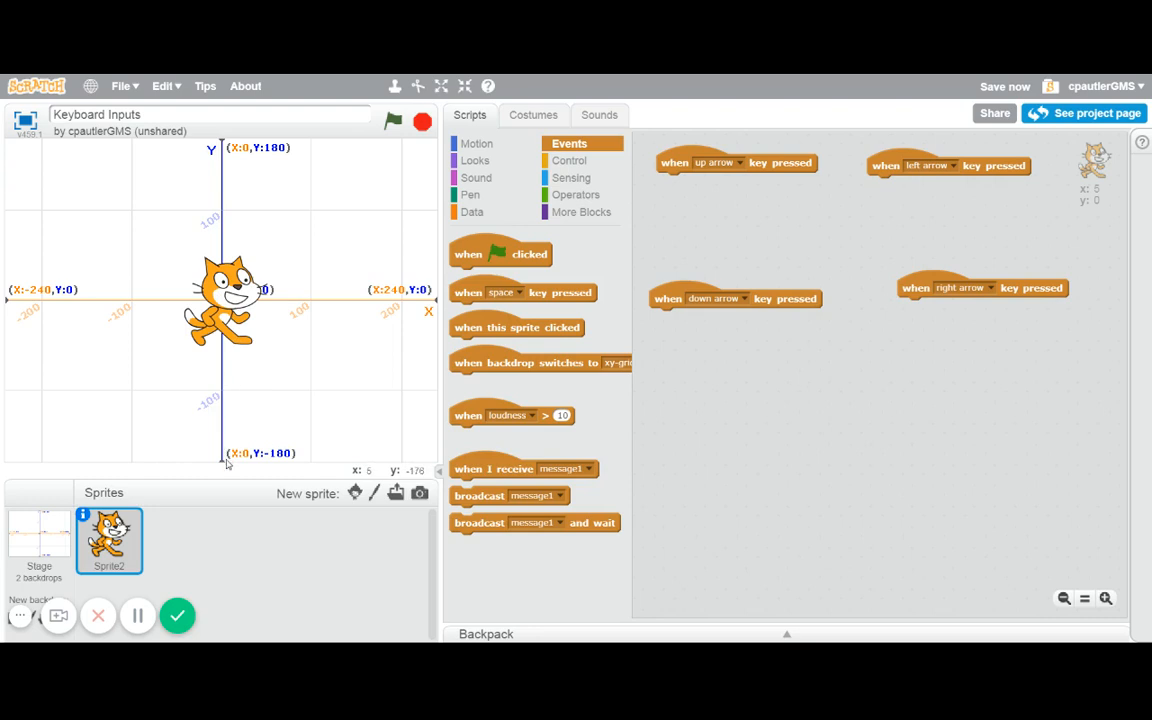
{"action": "mouse_move", "coordinate": [320, 298]}
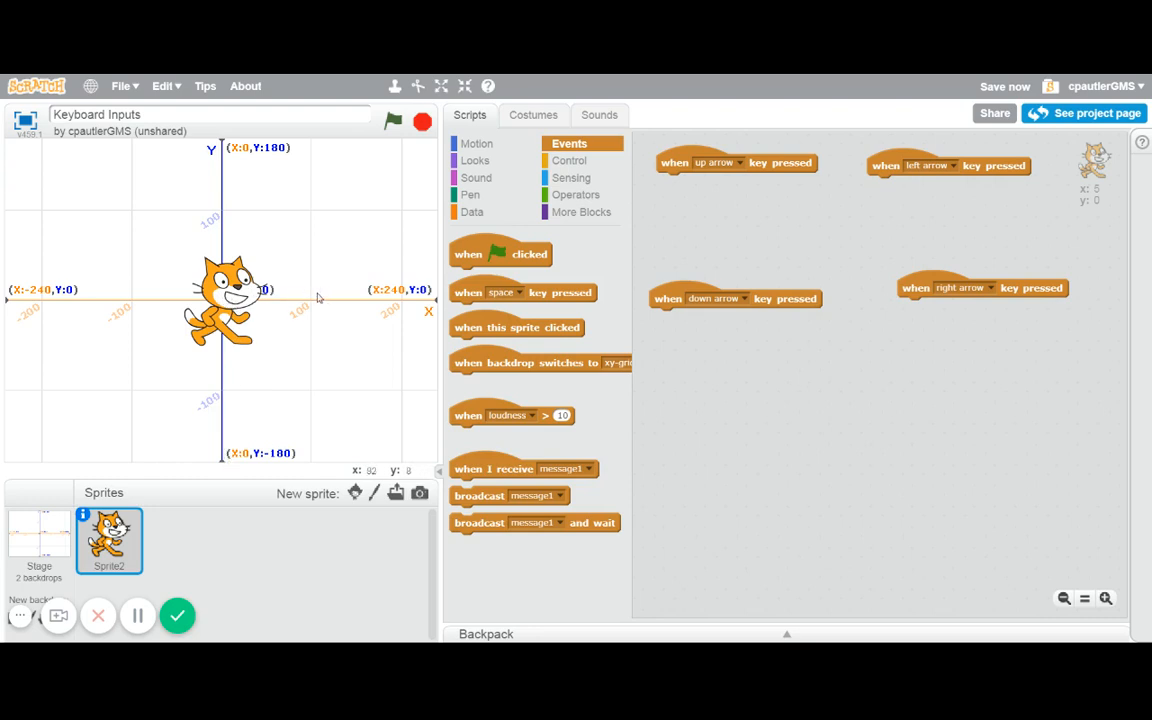
{"action": "mouse_move", "coordinate": [408, 304]}
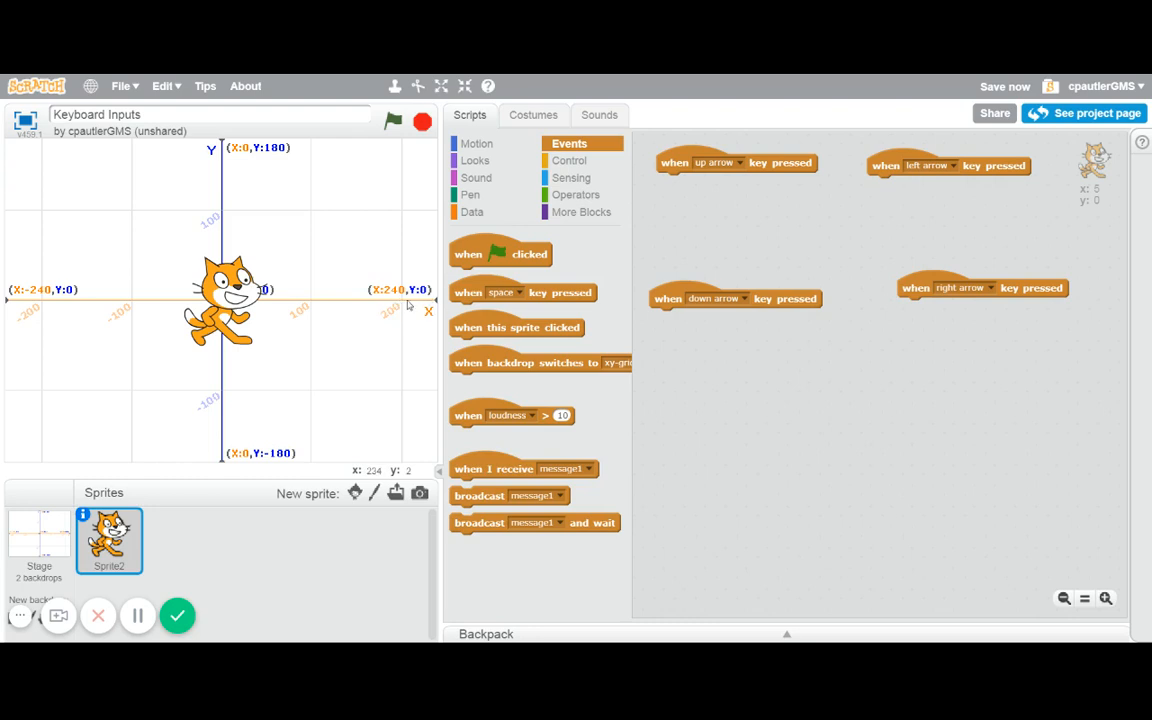
{"action": "mouse_move", "coordinate": [16, 308]}
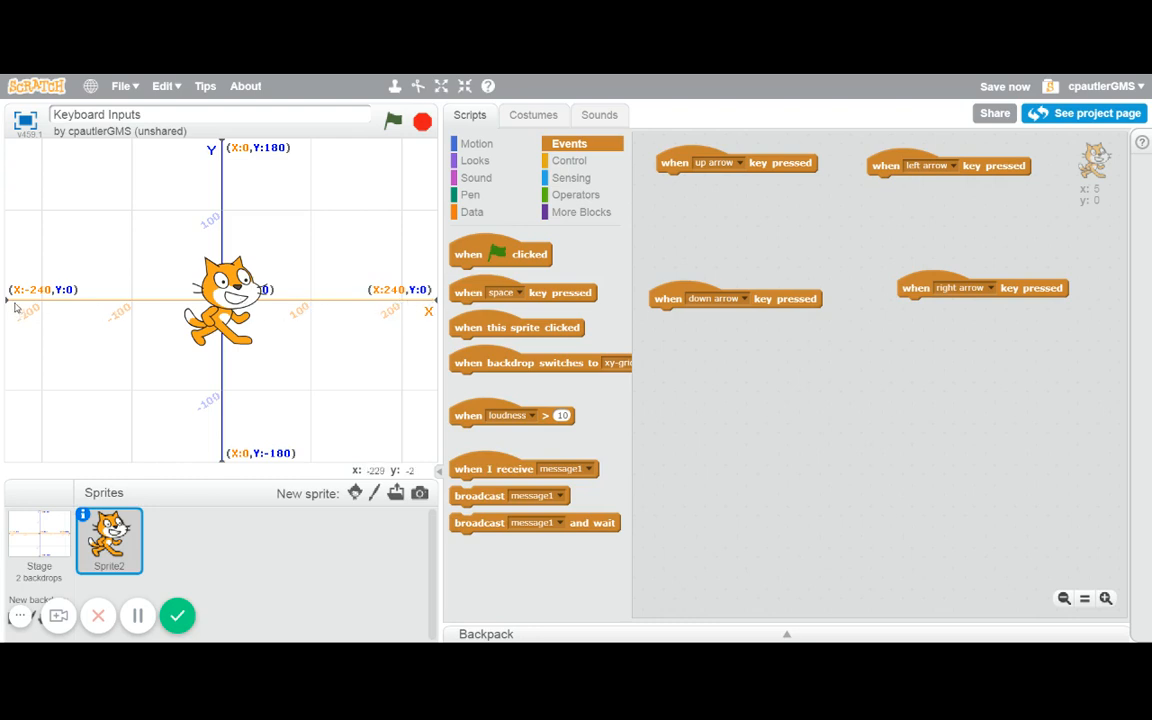
{"action": "mouse_move", "coordinate": [222, 308]}
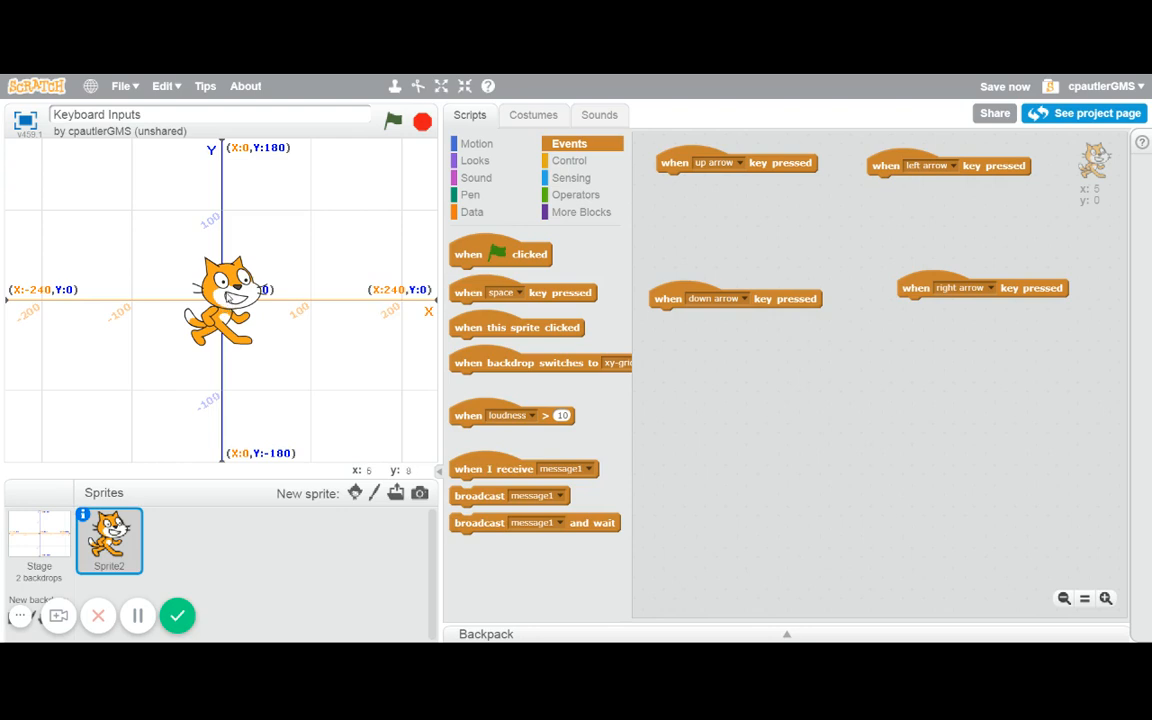
{"action": "mouse_move", "coordinate": [228, 298]}
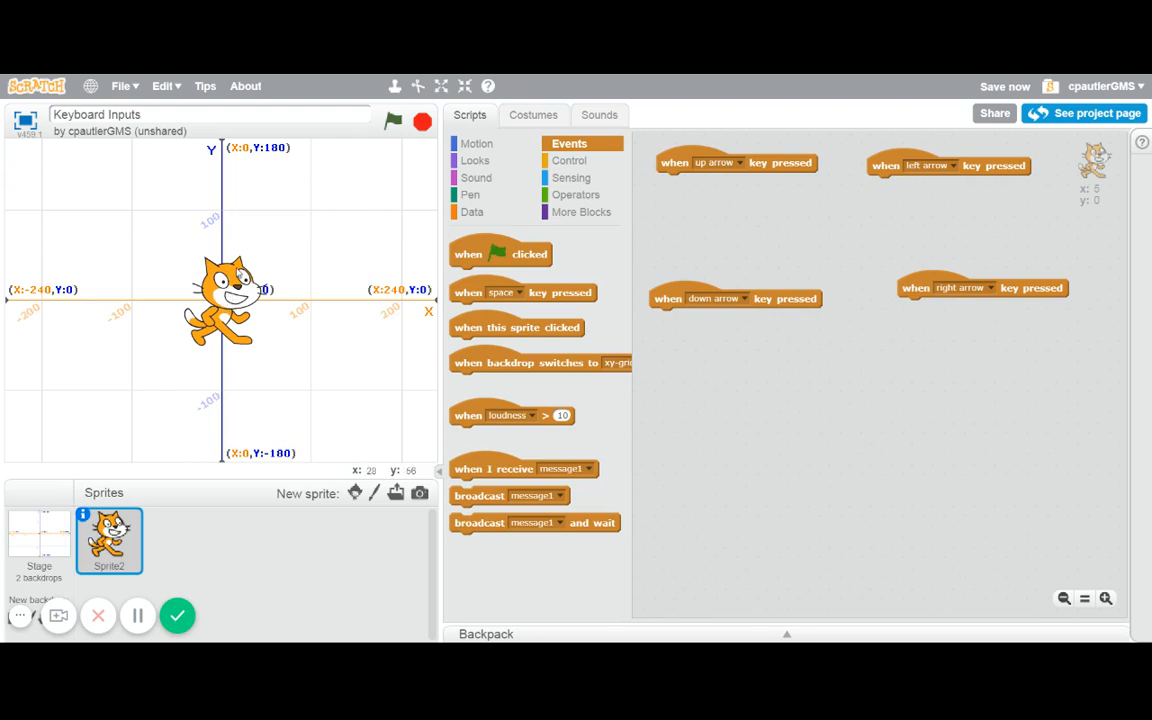
{"action": "mouse_move", "coordinate": [370, 290]}
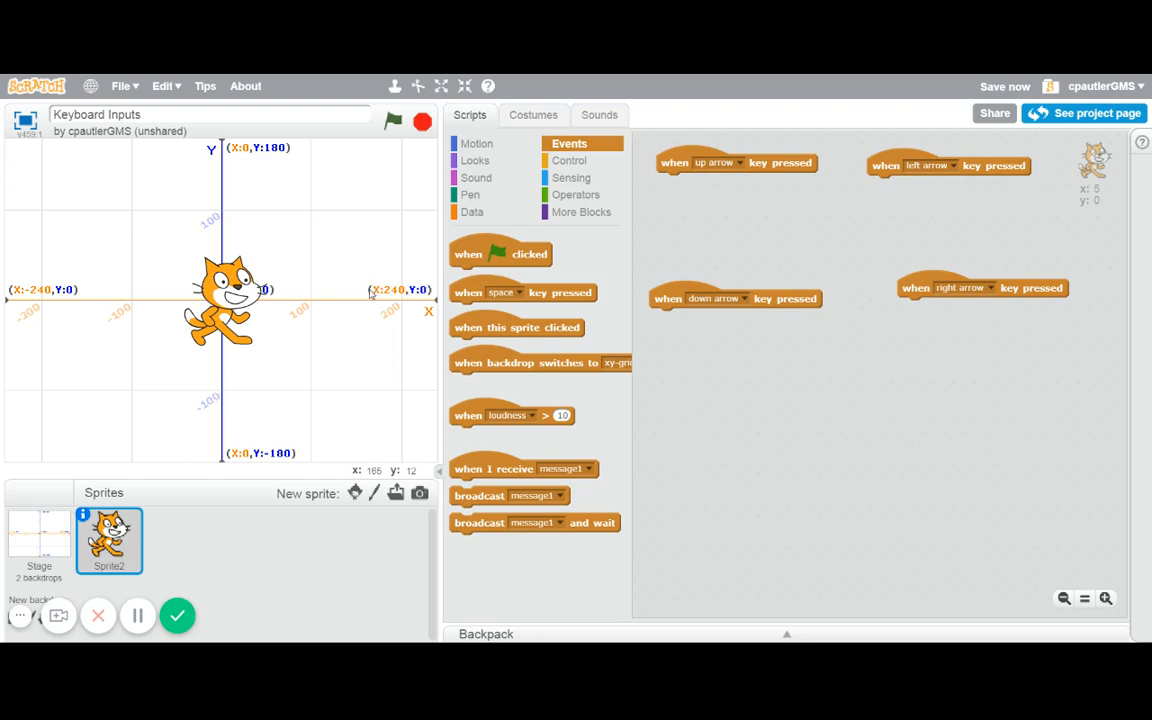
{"action": "mouse_move", "coordinate": [22, 320]}
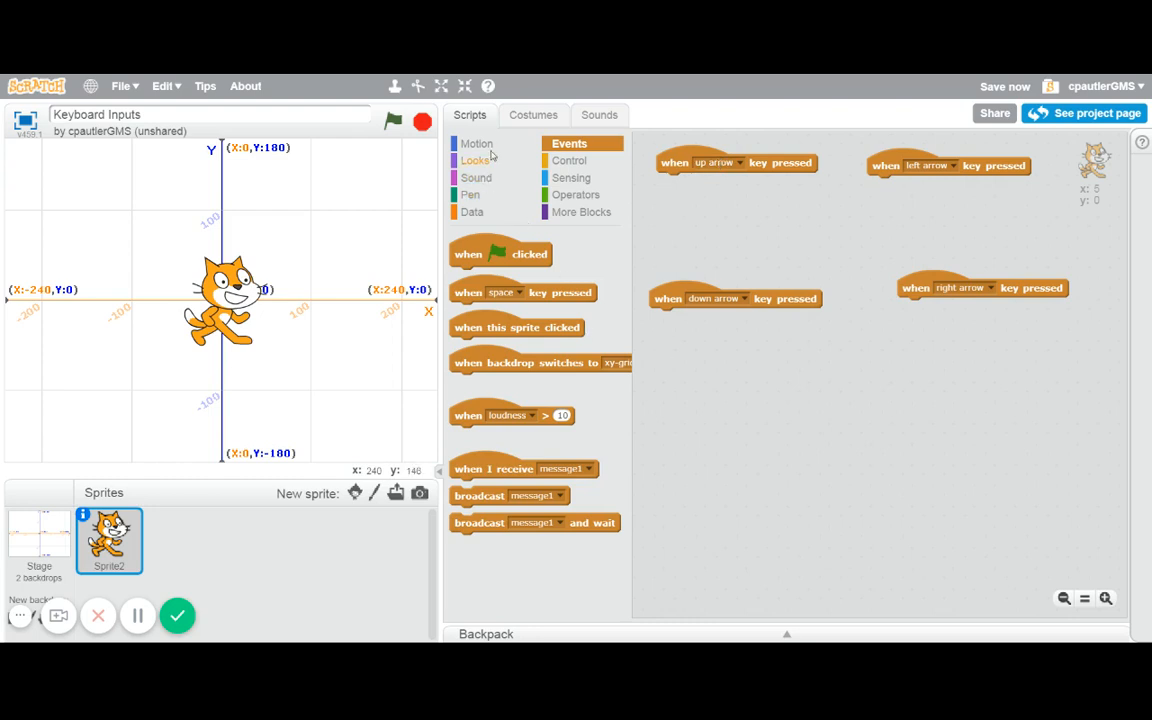
Step: From Motion, put 'change y by 10' under the up-arrow hat
{"action": "left_click", "coordinate": [476, 144]}
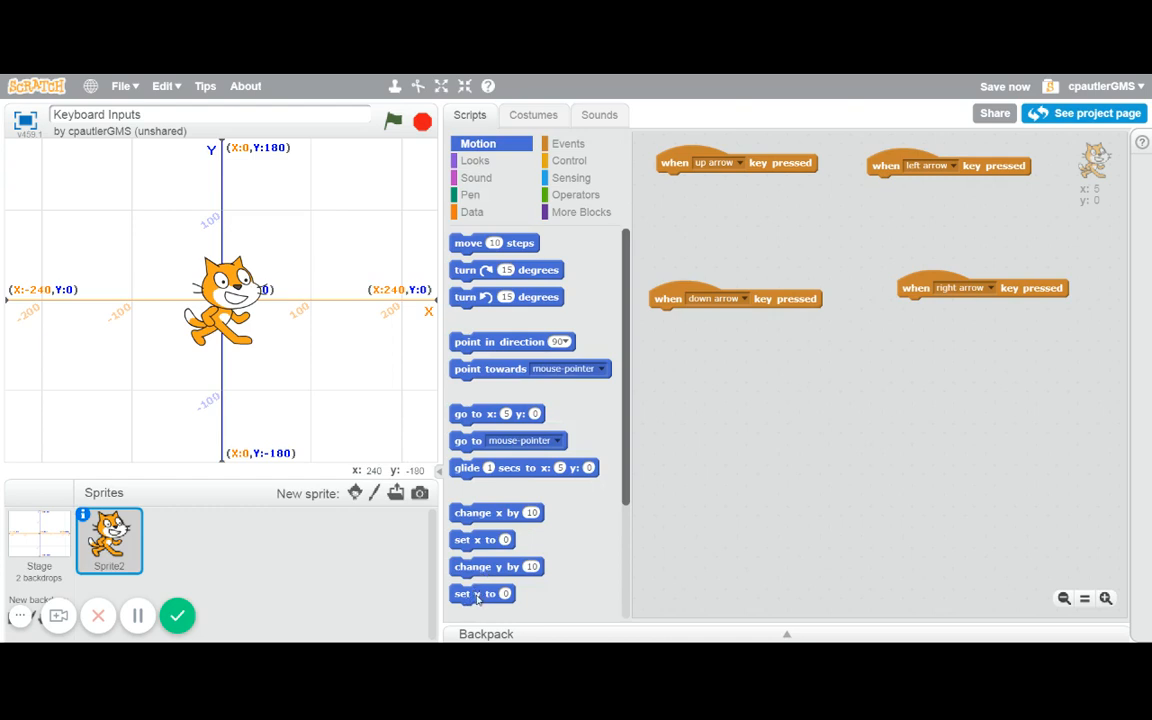
{"action": "mouse_move", "coordinate": [160, 256]}
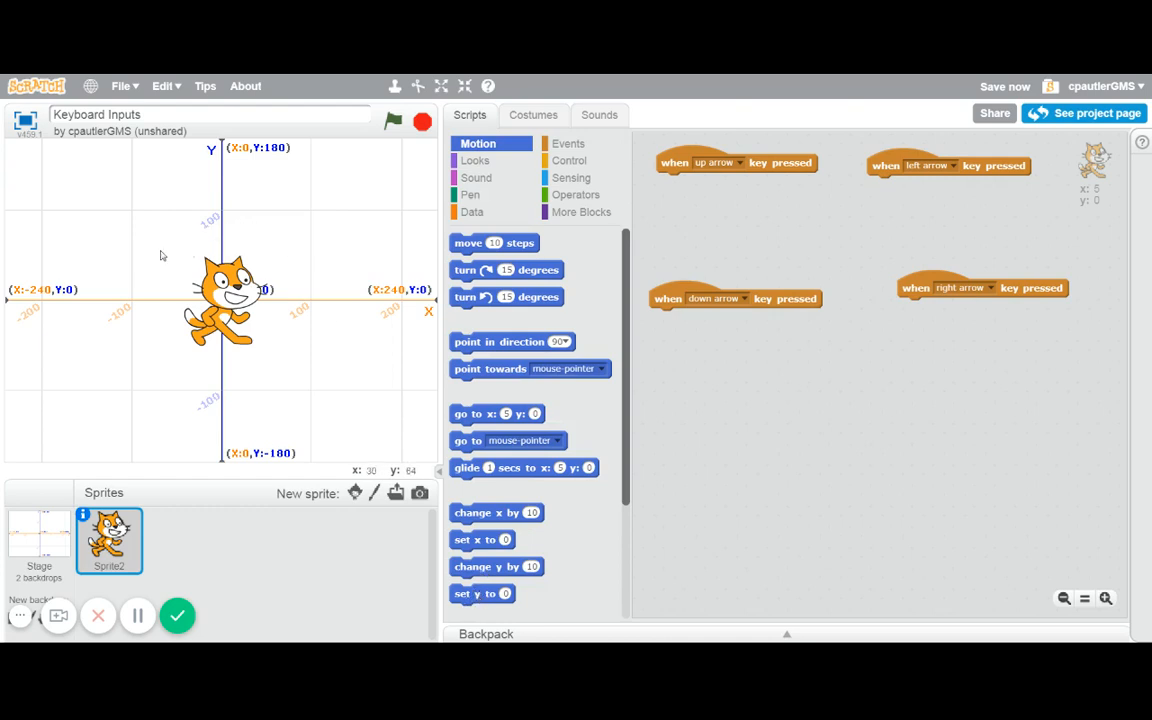
{"action": "mouse_move", "coordinate": [196, 256]}
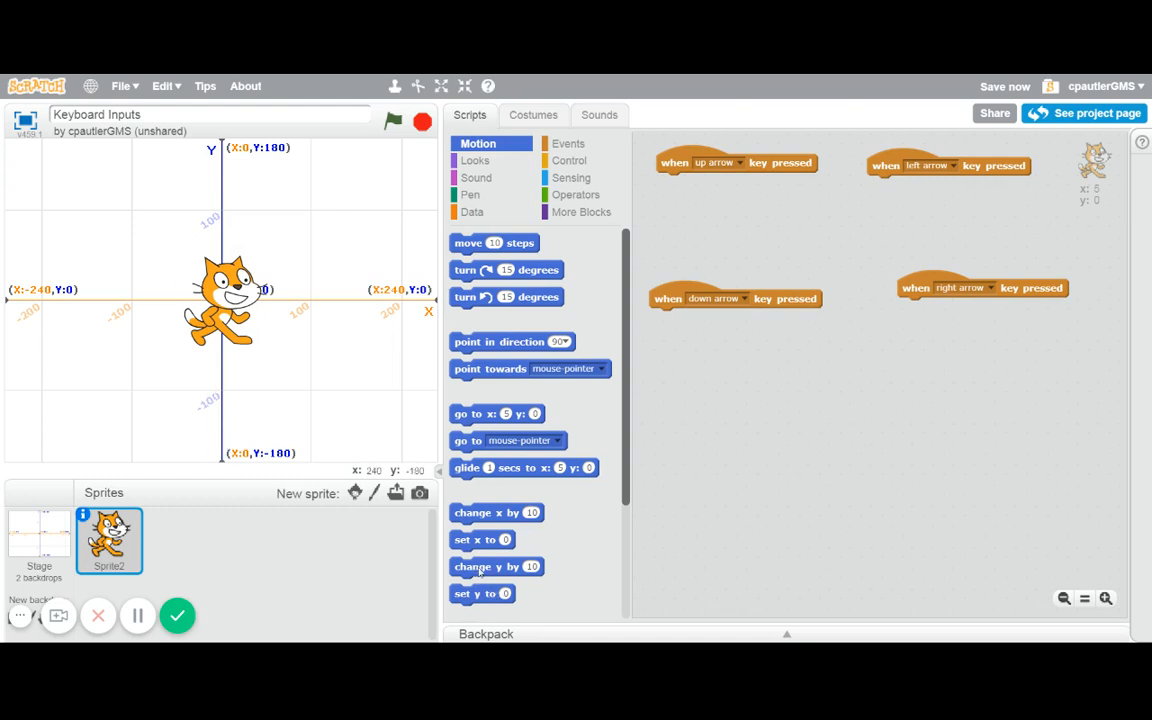
{"action": "left_click_drag", "start_coordinate": [496, 566], "coordinate": [704, 178]}
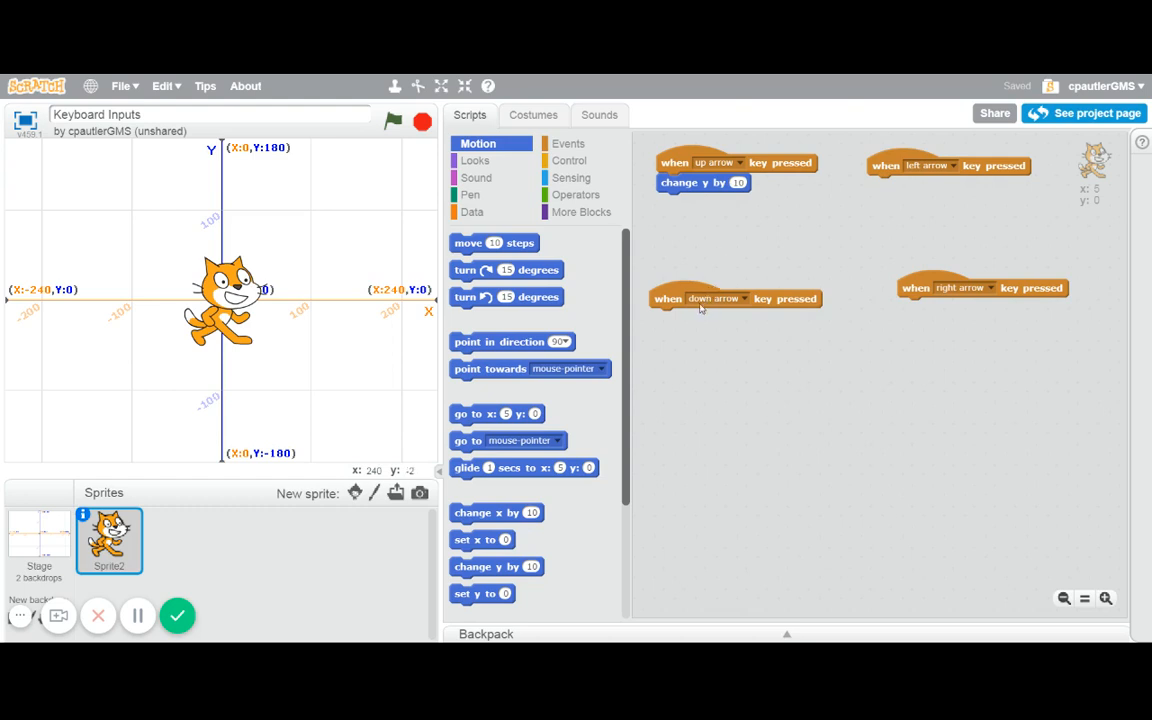
{"action": "mouse_move", "coordinate": [550, 504]}
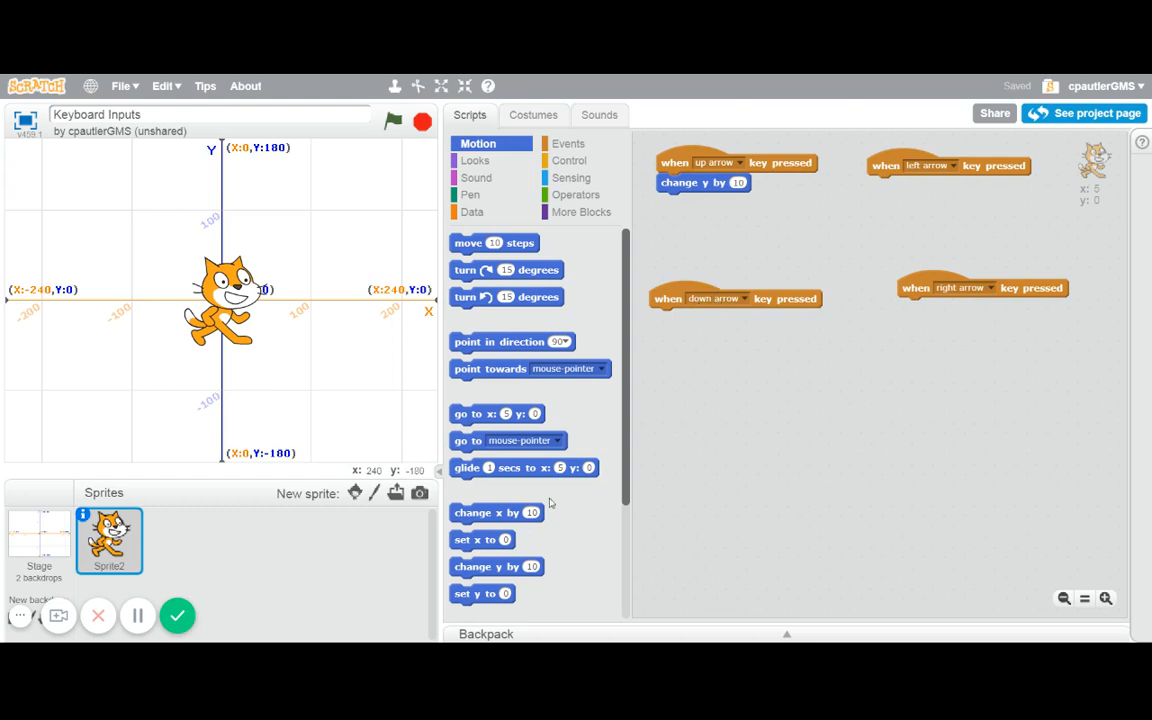
Step: Put a 'change y by' block under the down-arrow hat and set it to -10
{"action": "left_click_drag", "start_coordinate": [496, 566], "coordinate": [660, 348]}
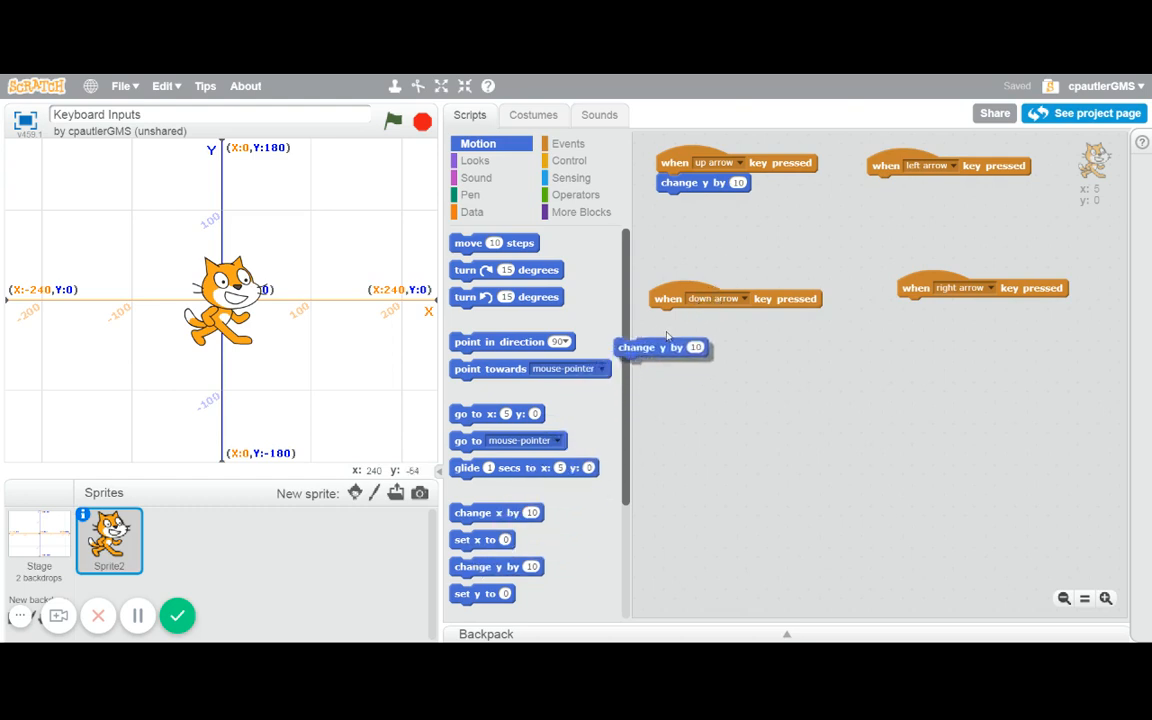
{"action": "left_click_drag", "start_coordinate": [660, 348], "coordinate": [696, 318]}
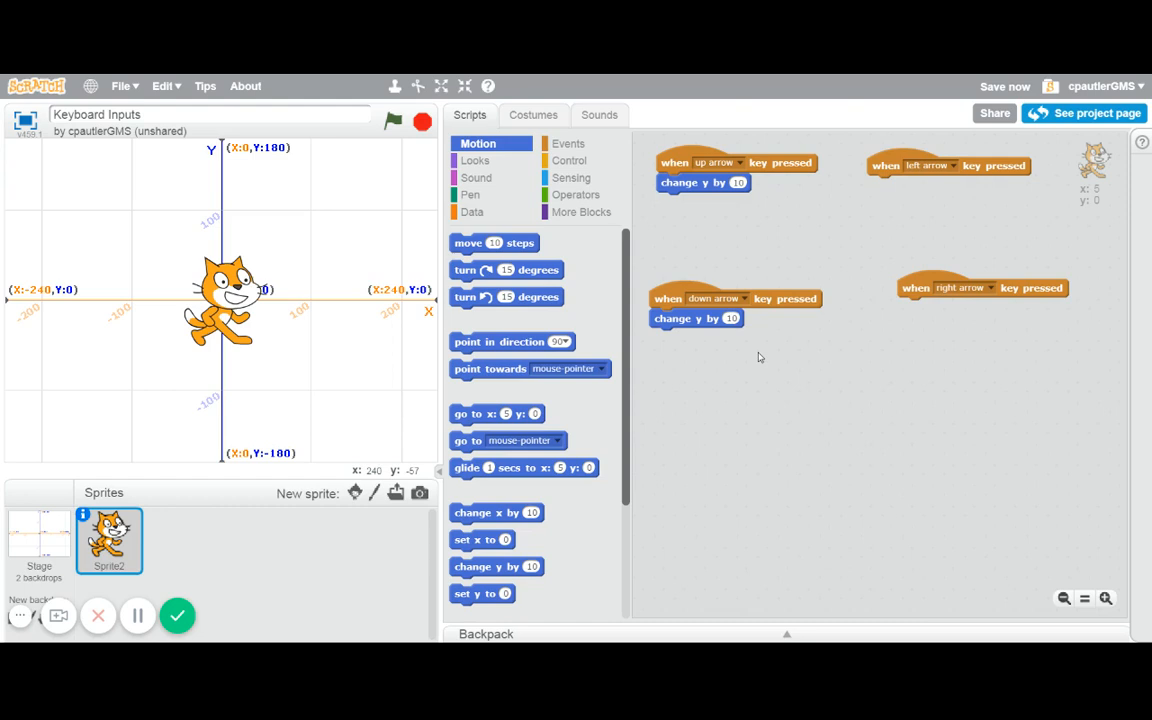
{"action": "left_click", "coordinate": [736, 318]}
{"action": "type", "text": "-10"}
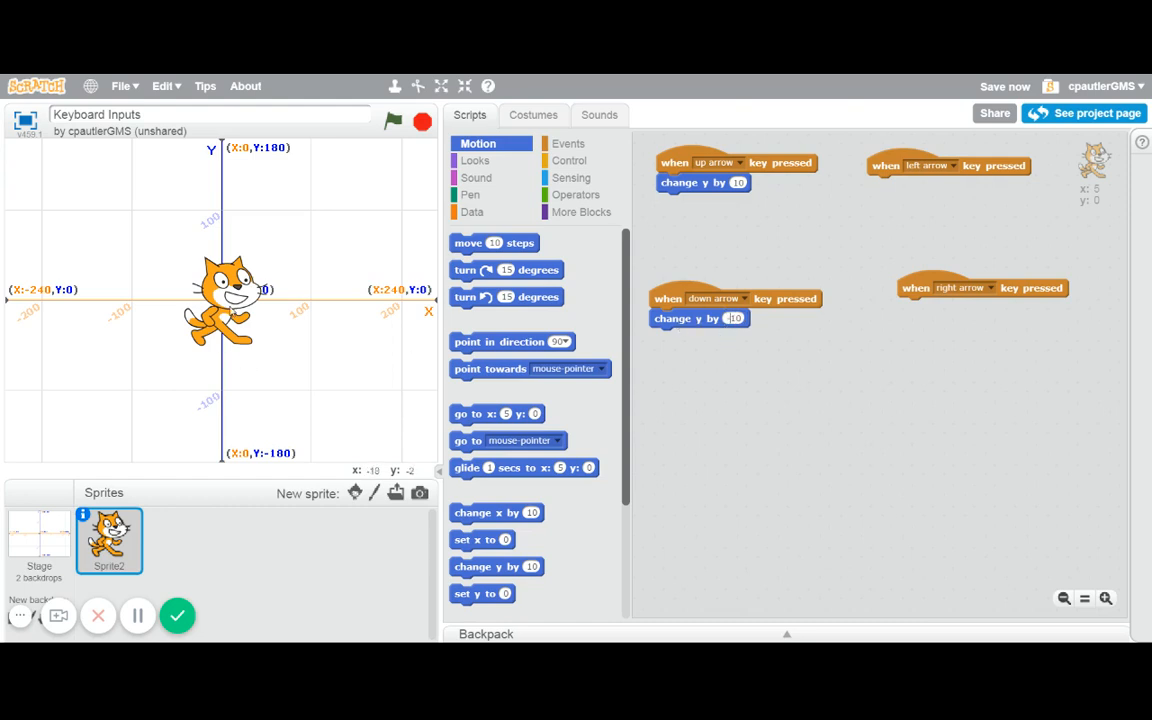
{"action": "mouse_move", "coordinate": [270, 276]}
{"action": "type", "text": "-10"}
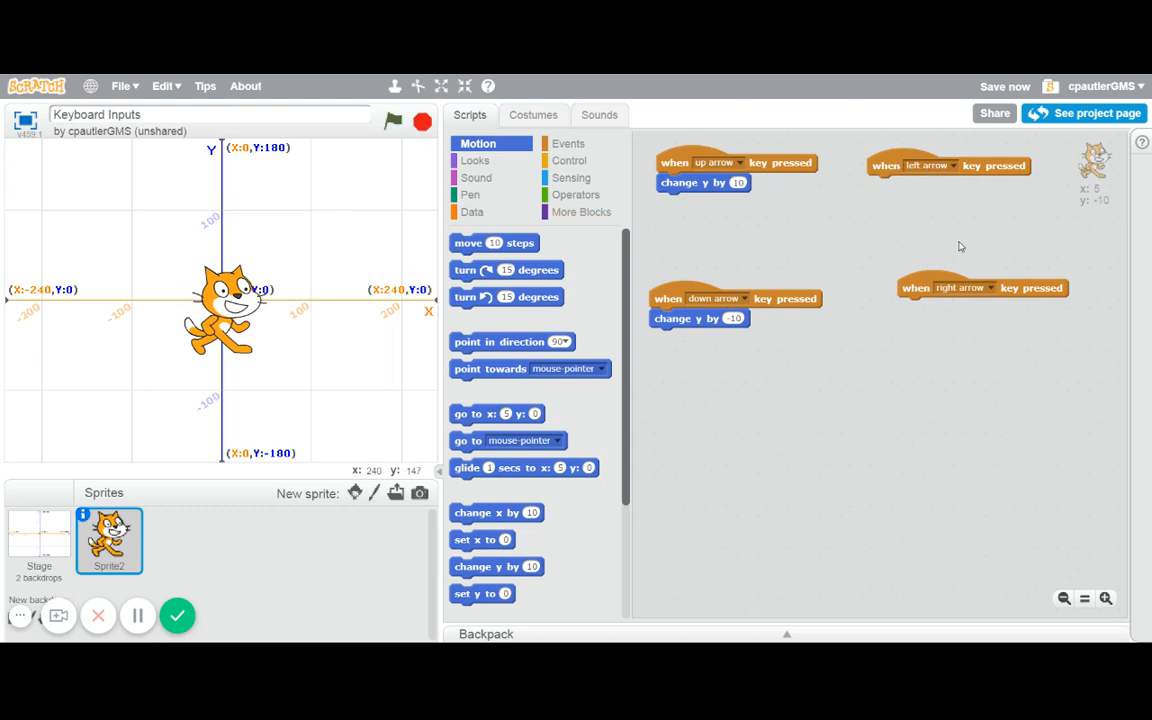
{"action": "mouse_move", "coordinate": [810, 388]}
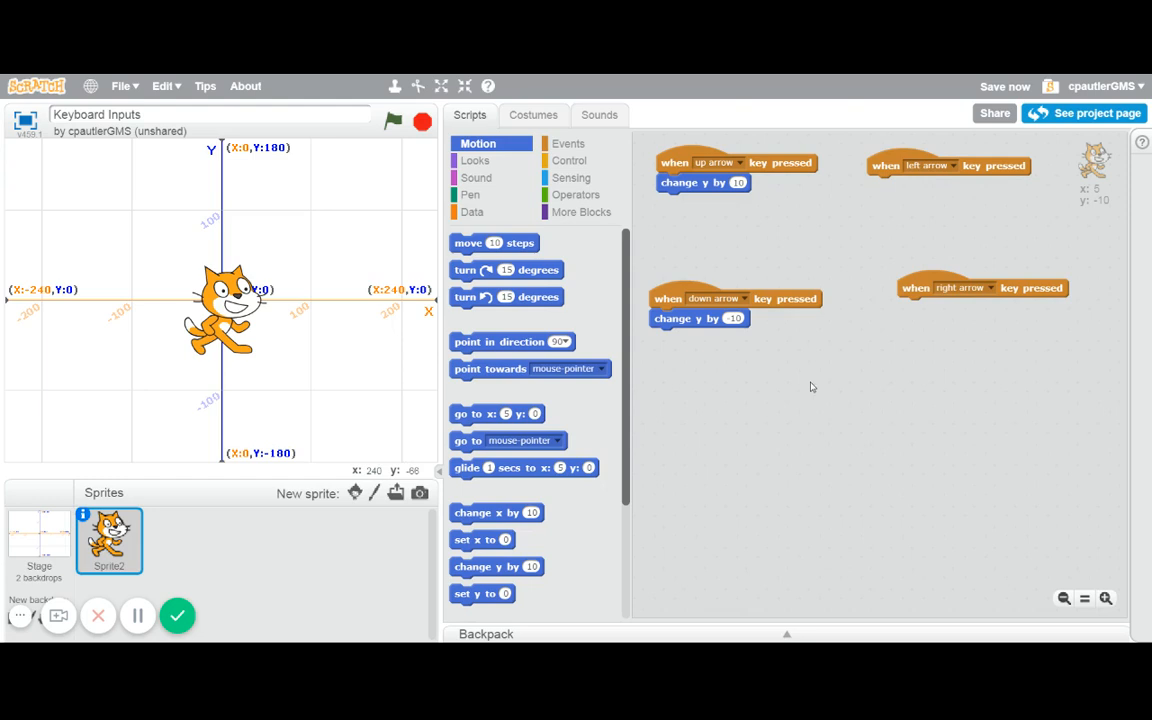
Step: Attach 'change x by' blocks under the left-arrow and right-arrow hats
{"action": "left_click_drag", "start_coordinate": [496, 512], "coordinate": [850, 232]}
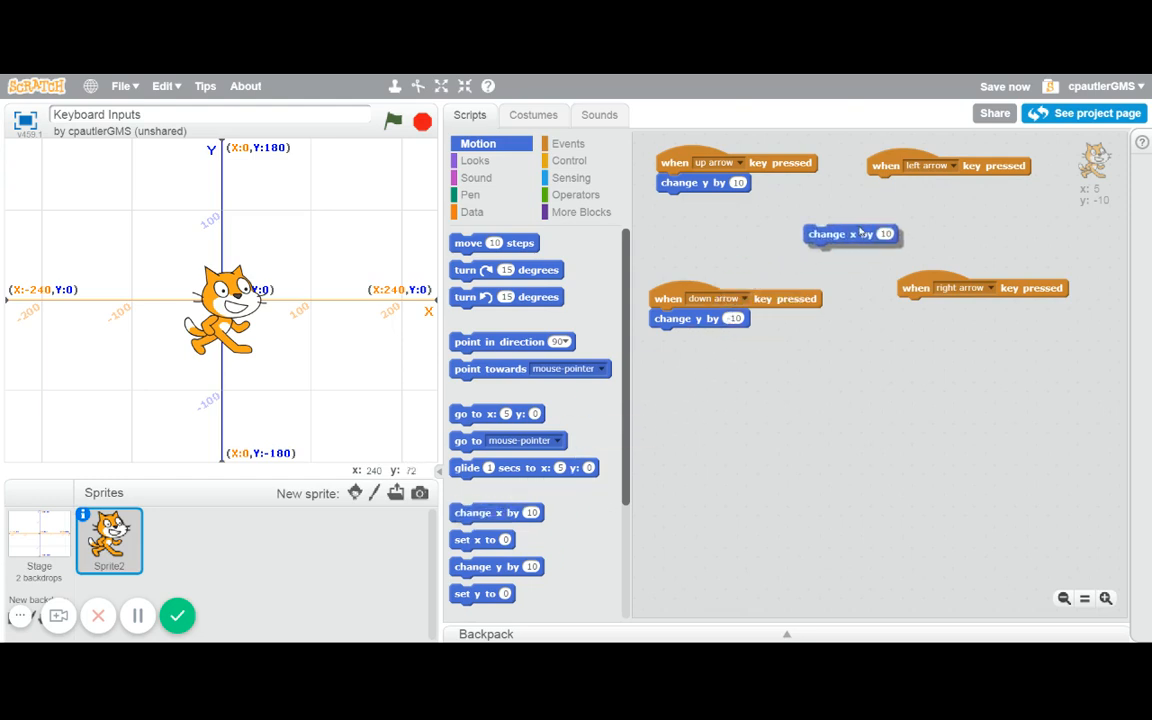
{"action": "left_click_drag", "start_coordinate": [850, 232], "coordinate": [912, 184]}
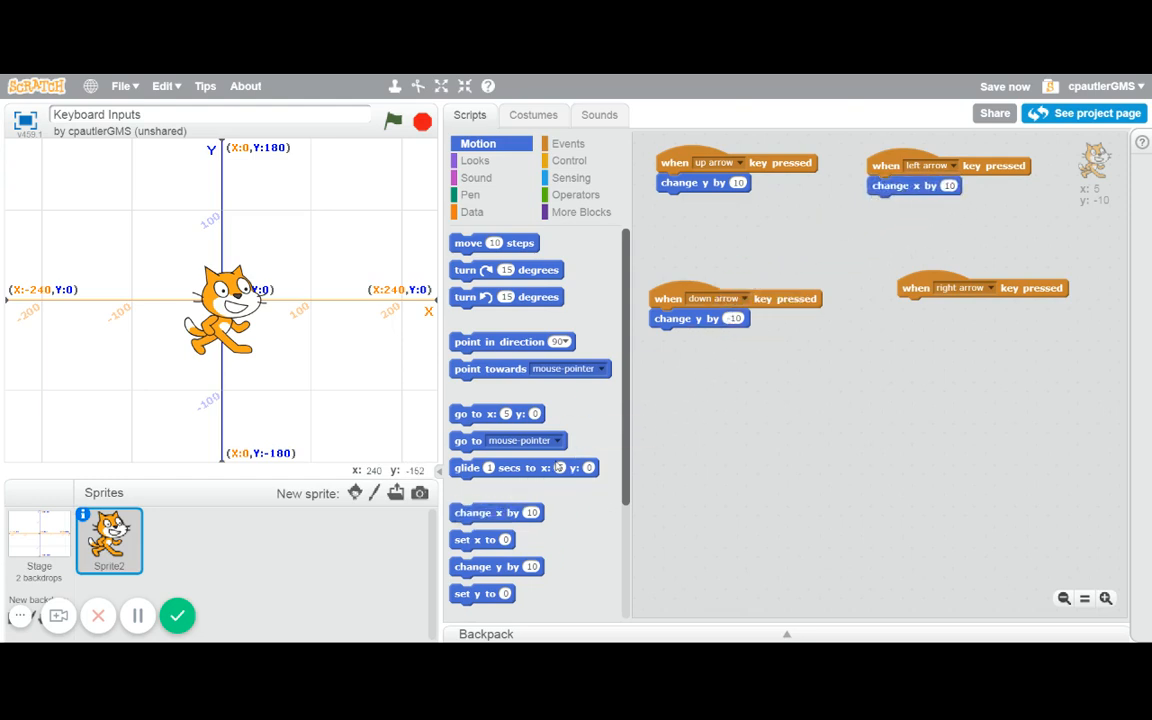
{"action": "left_click_drag", "start_coordinate": [496, 512], "coordinate": [940, 304]}
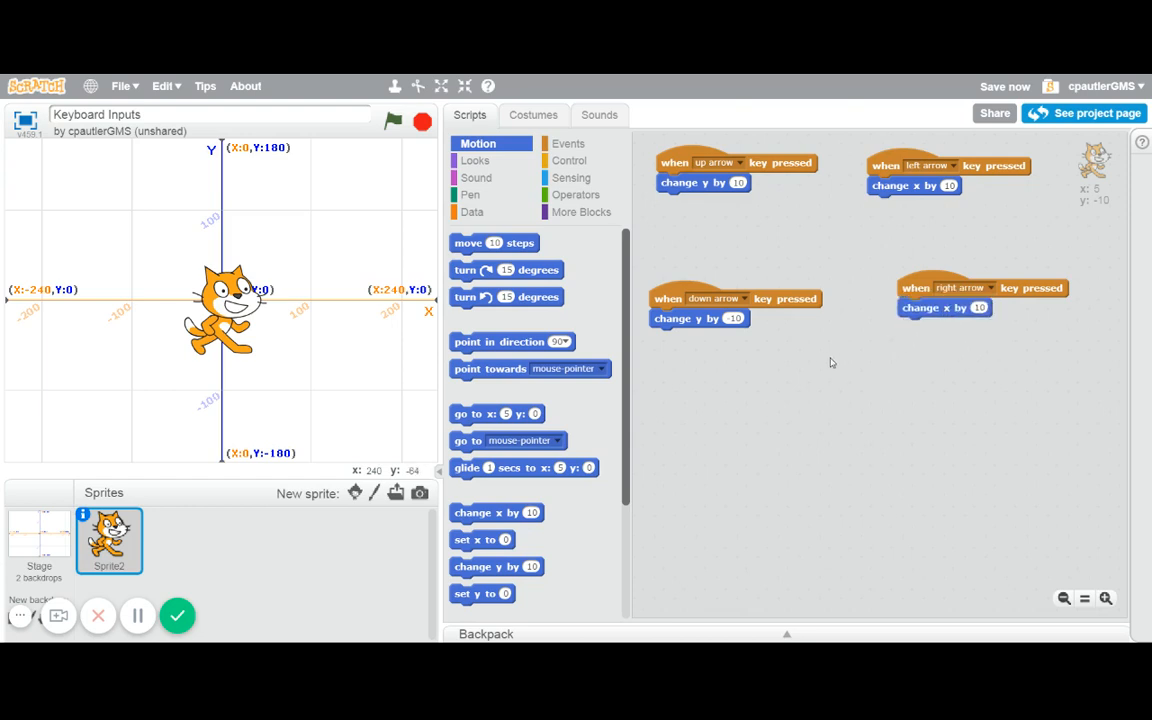
{"action": "mouse_move", "coordinate": [864, 232]}
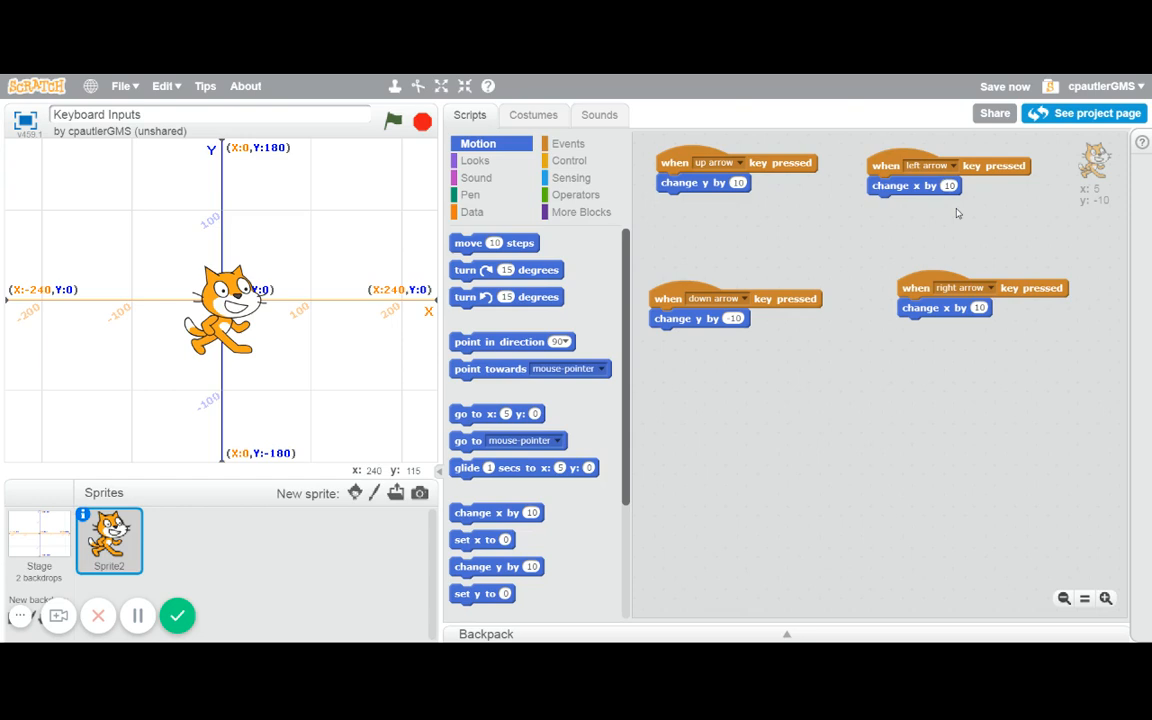
{"action": "mouse_move", "coordinate": [958, 212]}
{"action": "type", "text": "-10"}
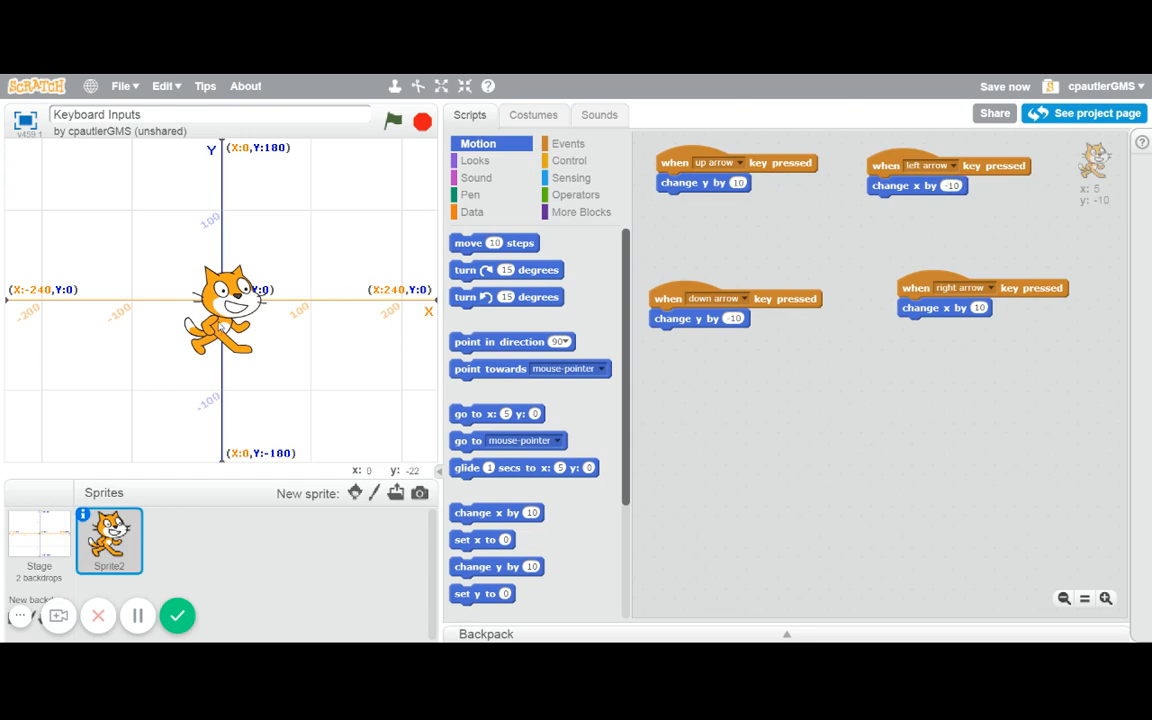
{"action": "mouse_move", "coordinate": [408, 248]}
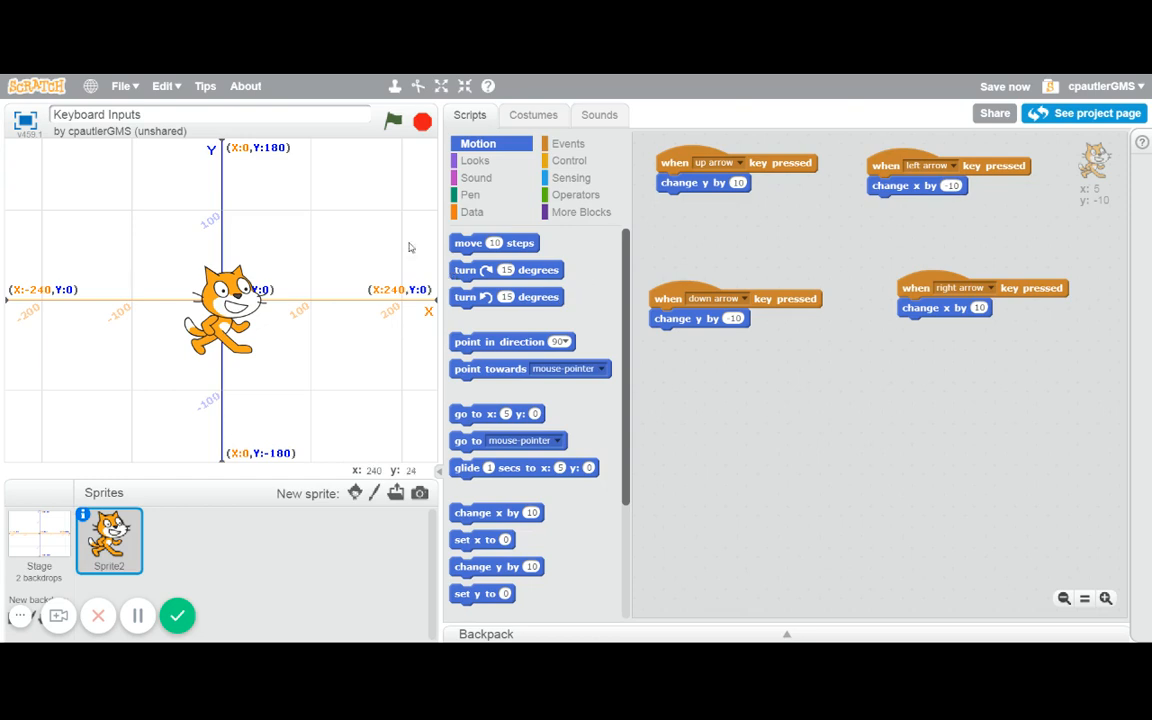
{"action": "left_click", "coordinate": [392, 122]}
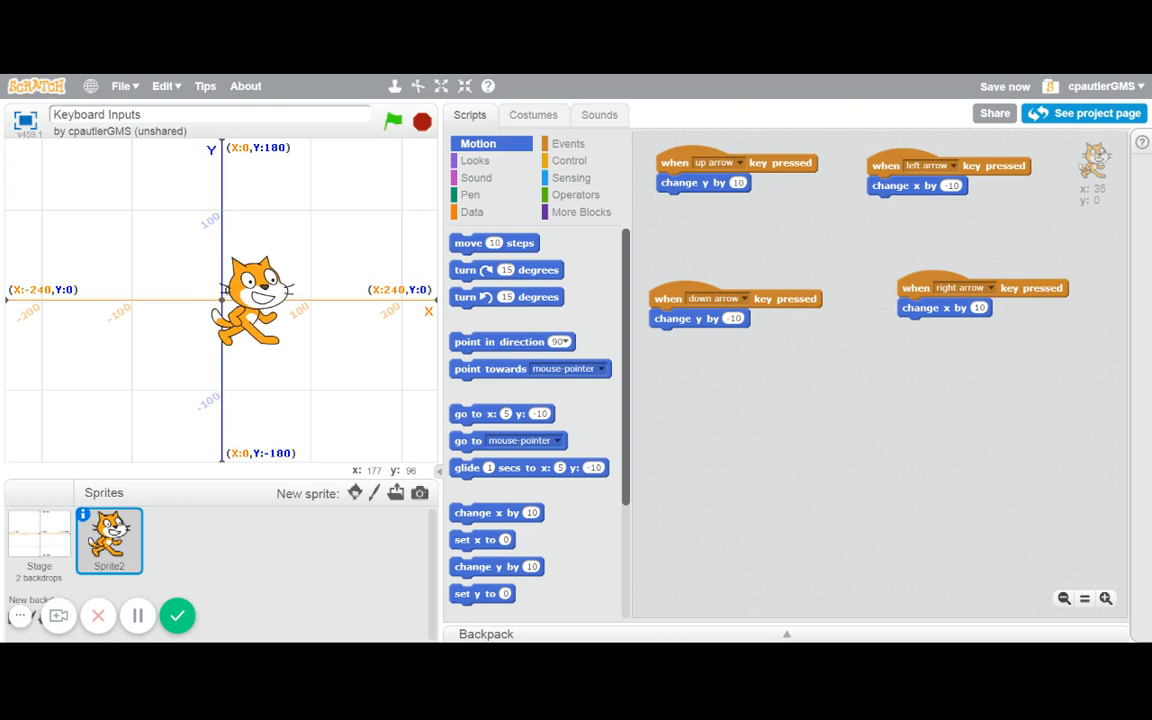
{"action": "key", "text": "Left"}
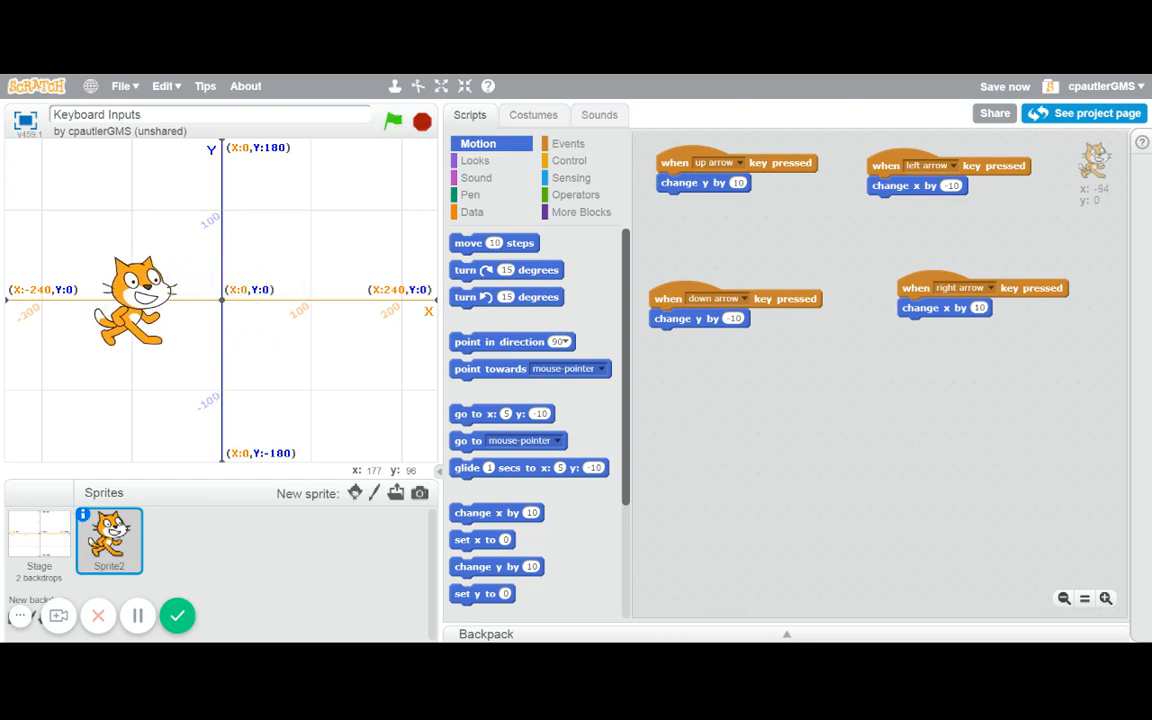
{"action": "key", "text": "right"}
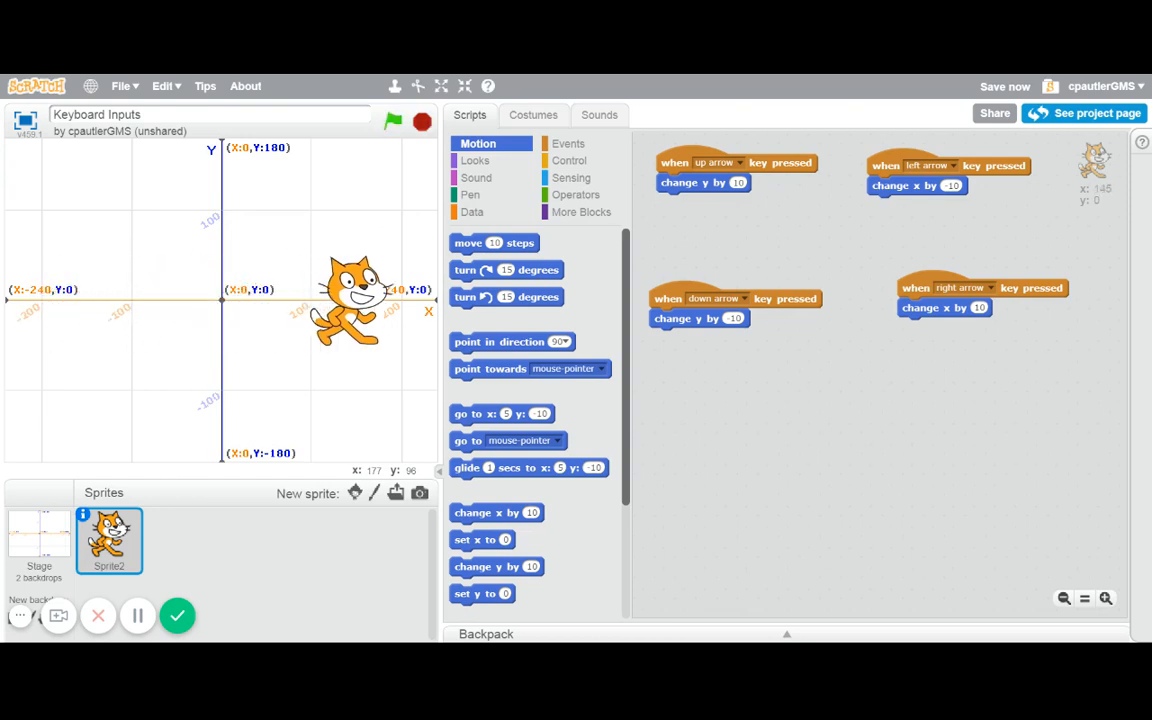
{"action": "key", "text": "Left"}
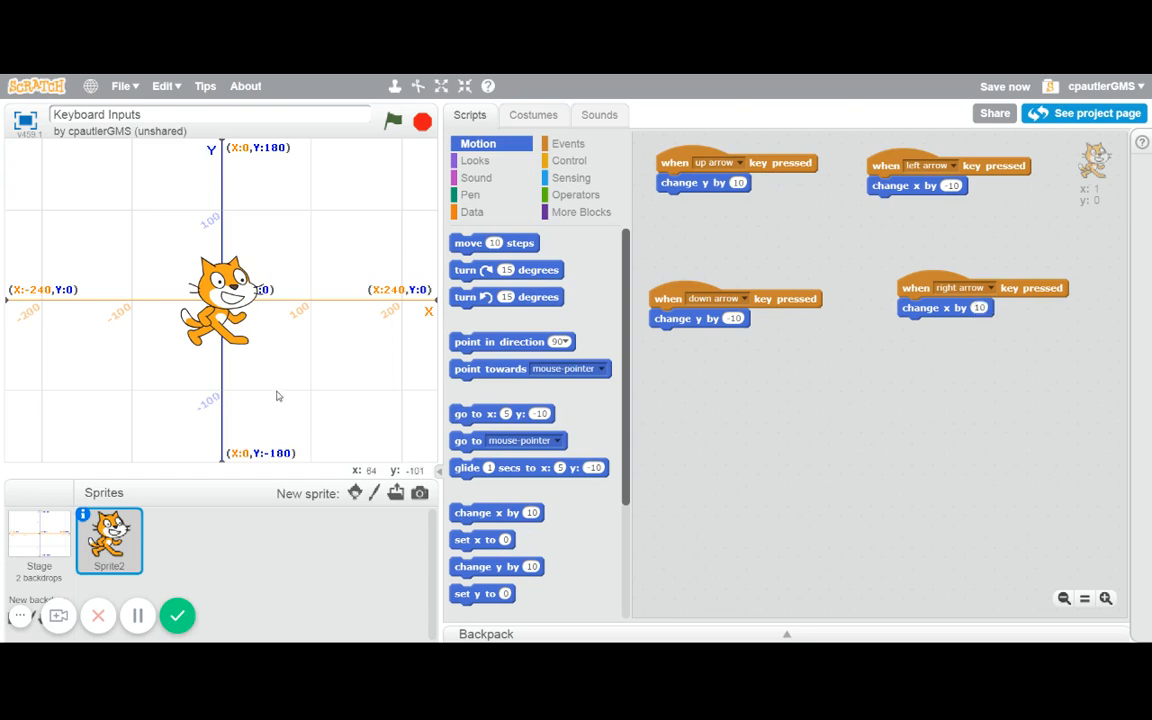
{"action": "mouse_move", "coordinate": [208, 420]}
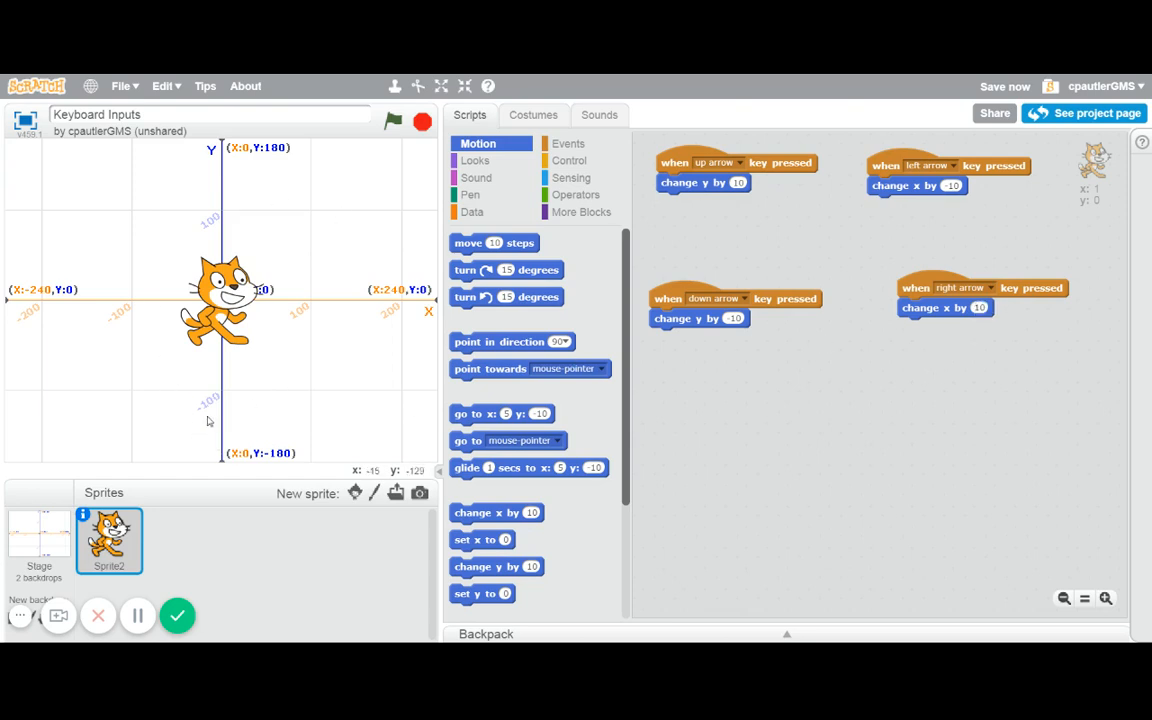
{"action": "mouse_move", "coordinate": [176, 616]}
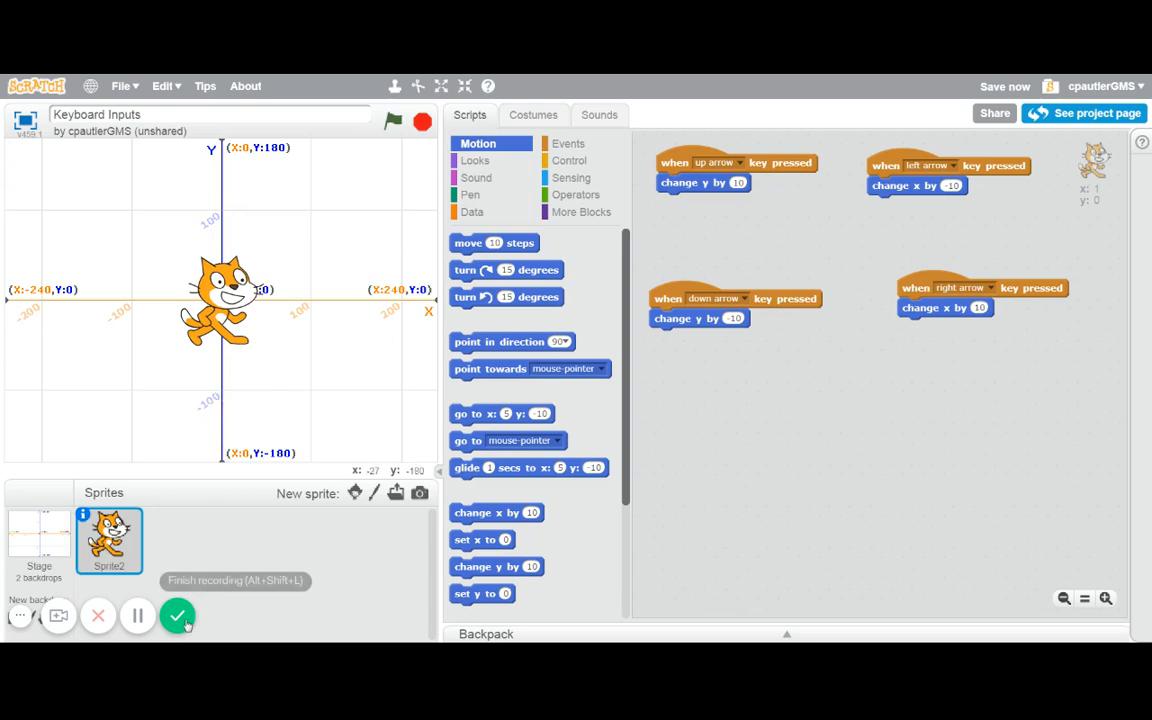